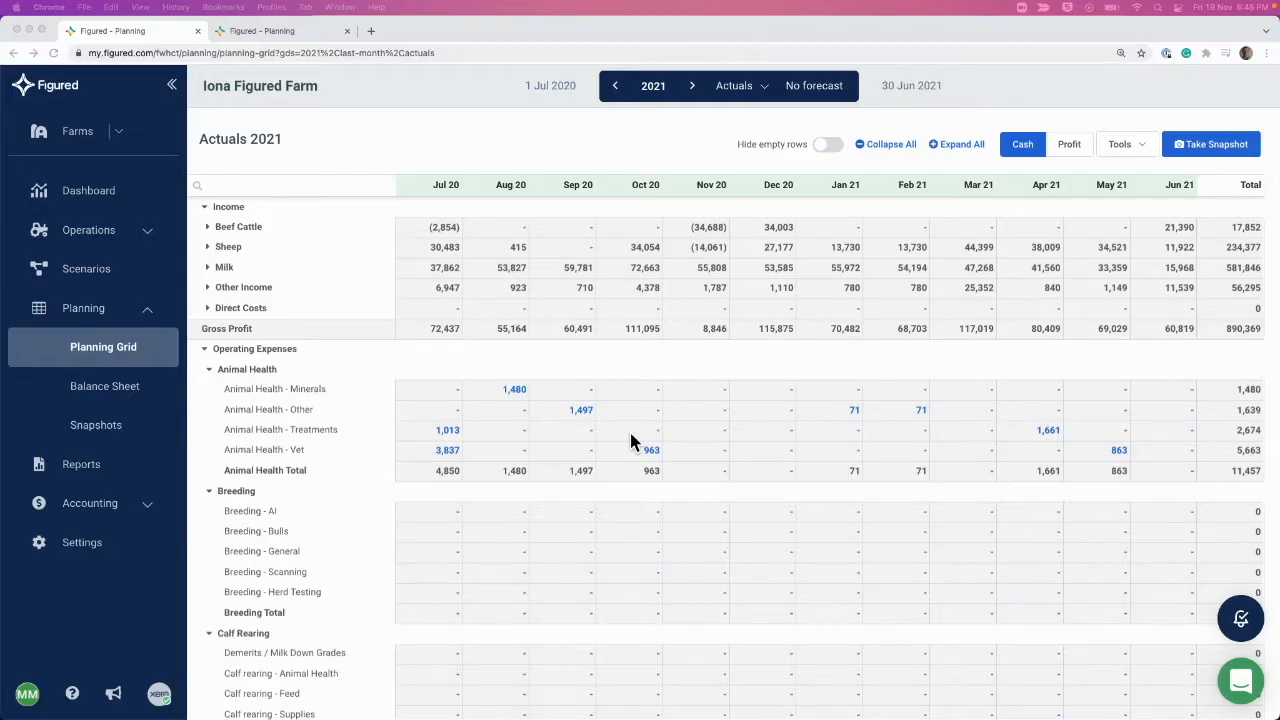
mouse_move(684, 136)
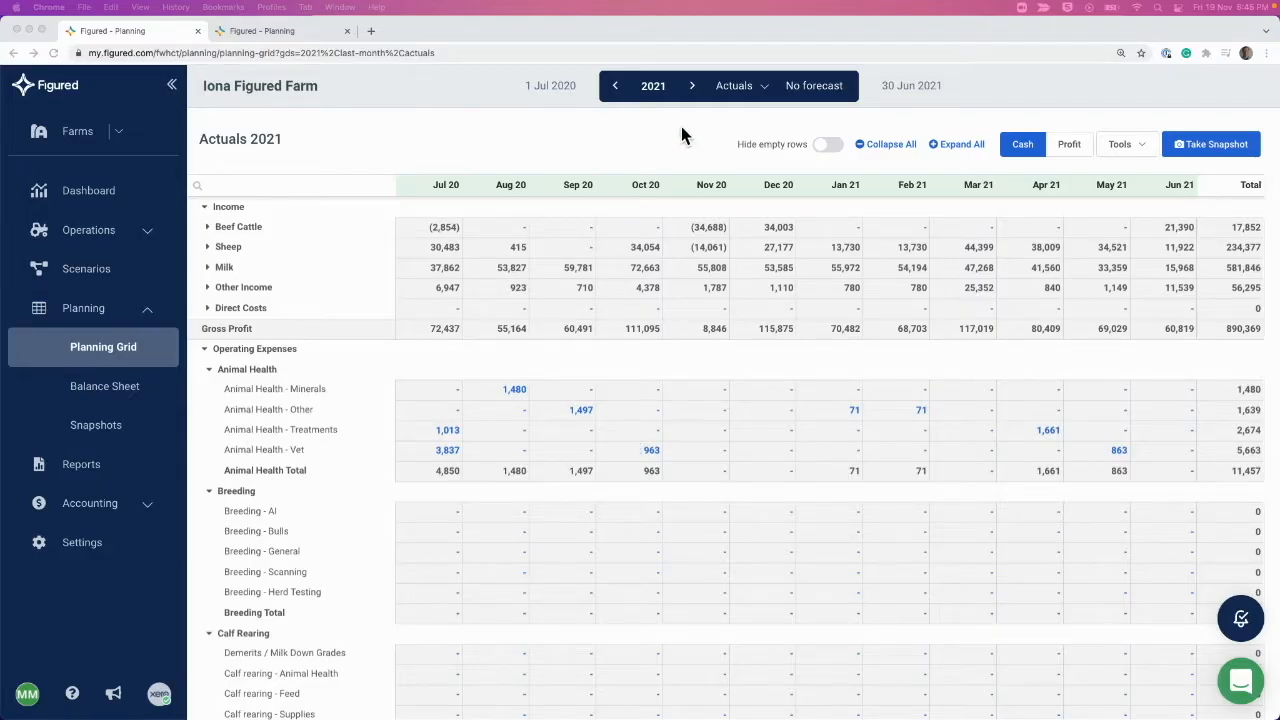
mouse_move(96, 320)
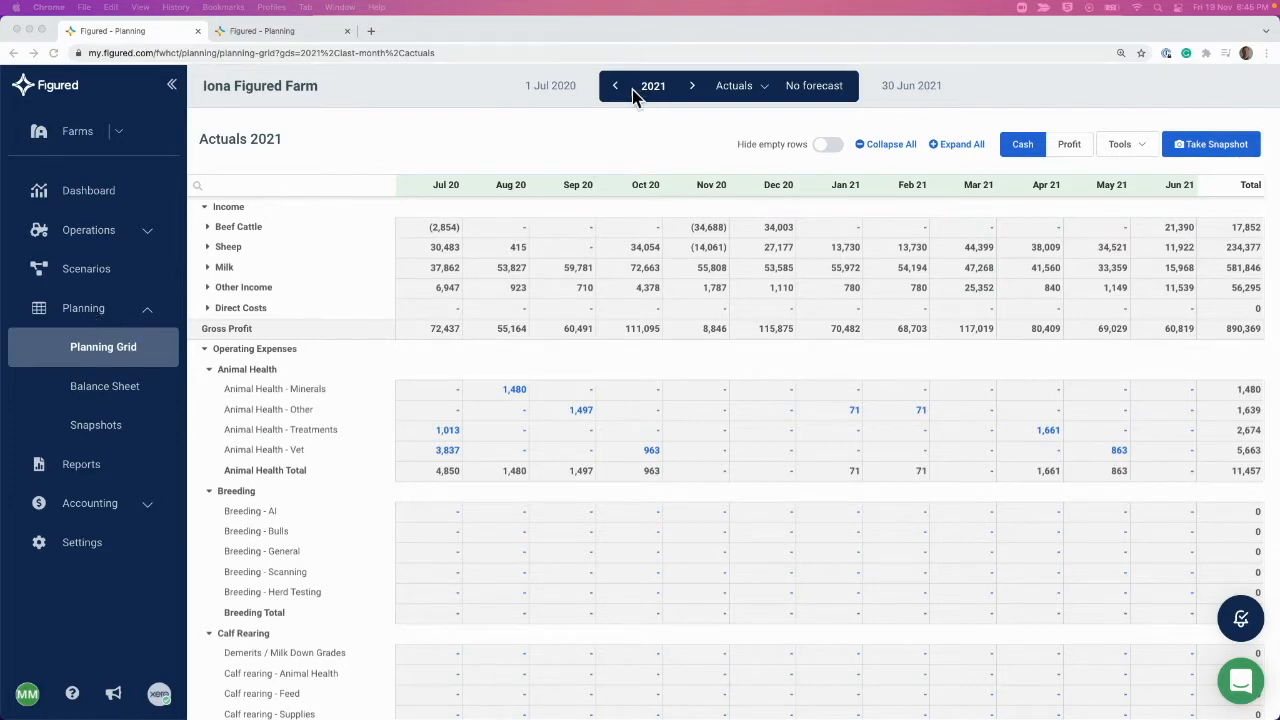
mouse_move(736, 96)
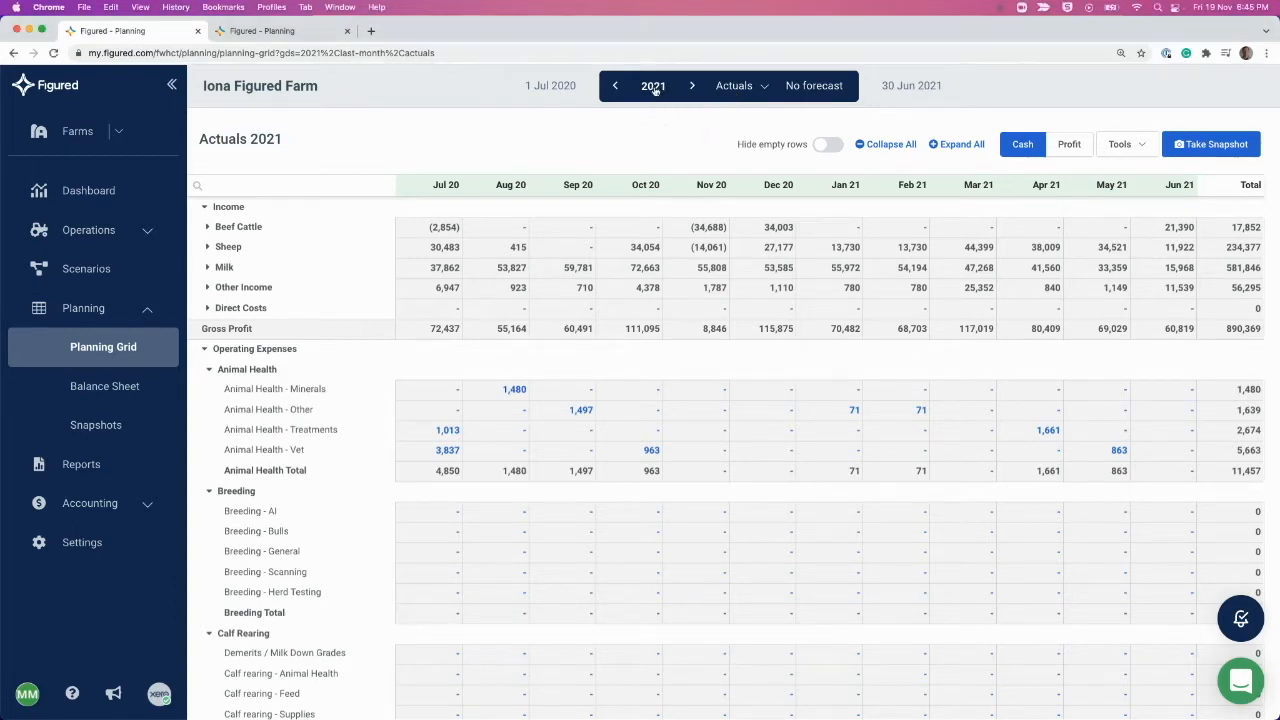
Step: Open the header view dropdown offering Actuals and Actuals + Forecast
click(652, 84)
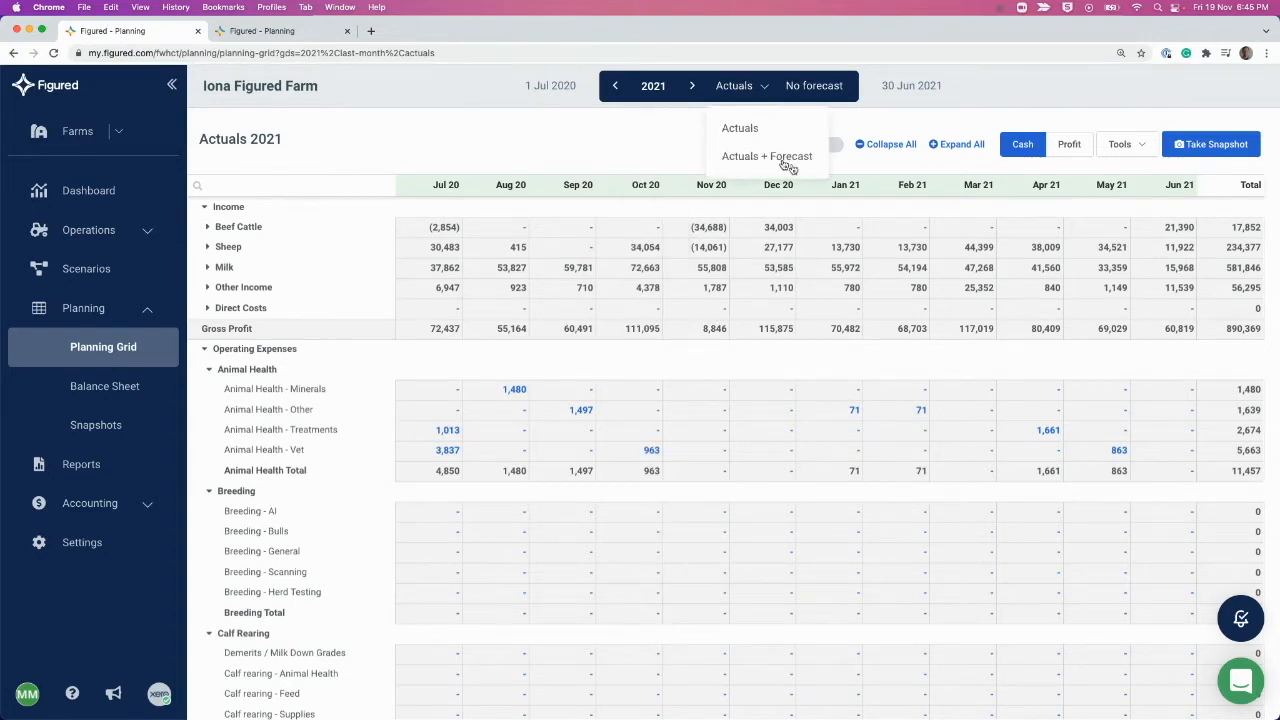
mouse_move(352, 76)
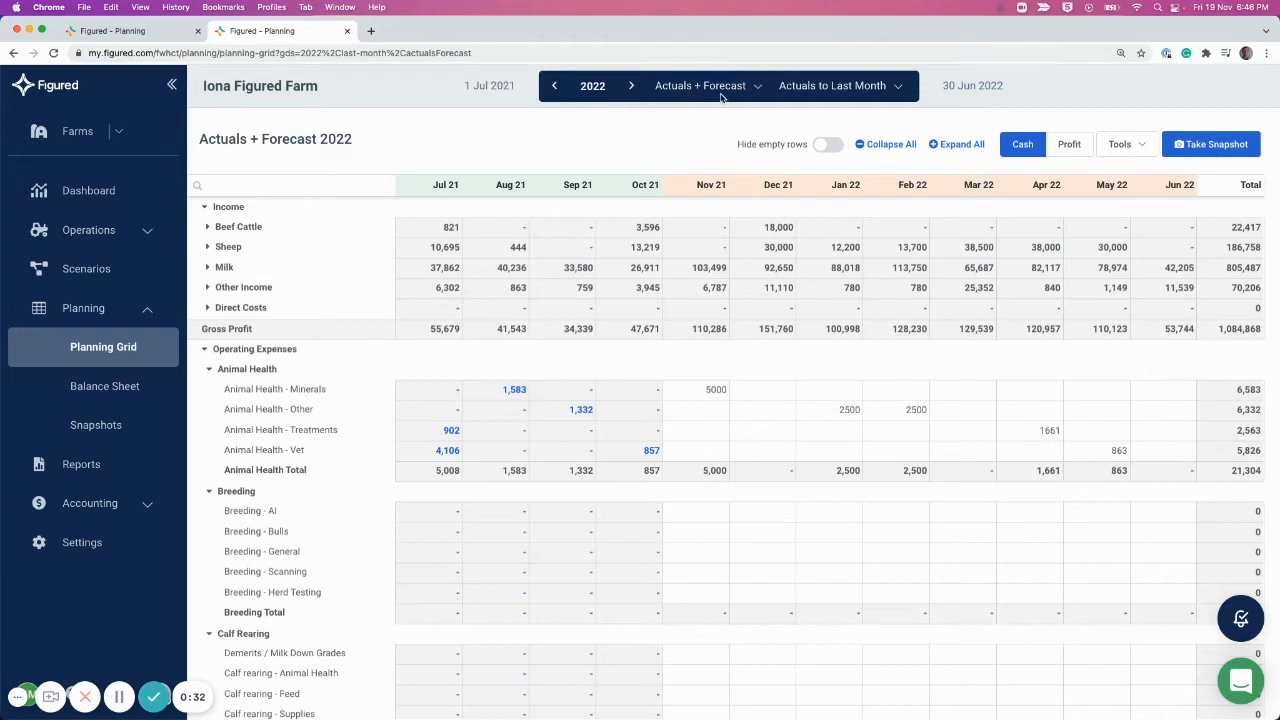
mouse_move(848, 96)
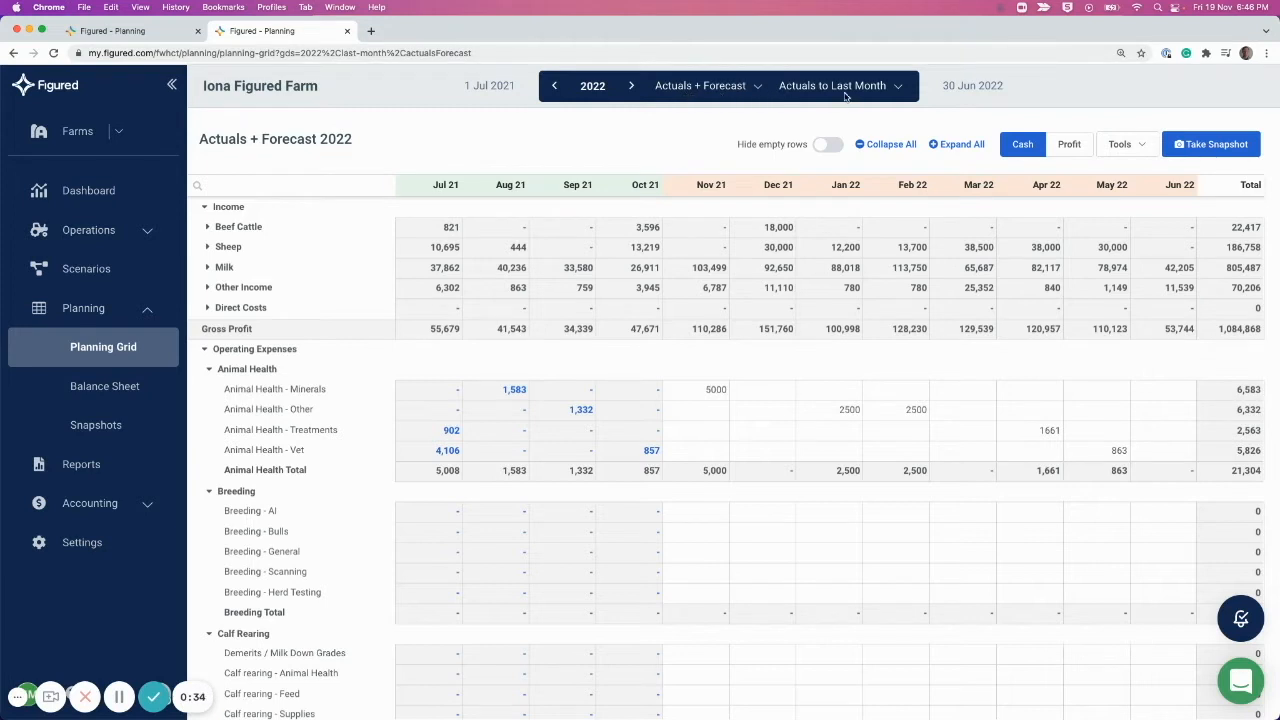
mouse_move(688, 168)
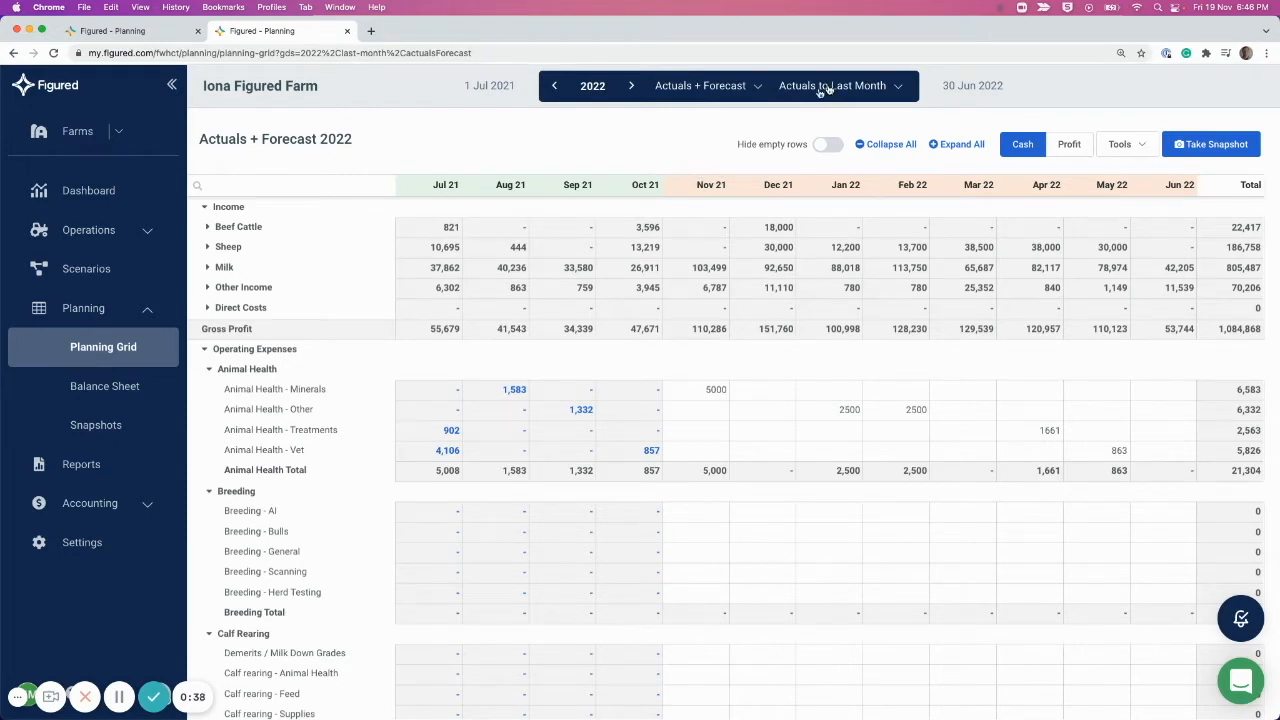
mouse_move(644, 184)
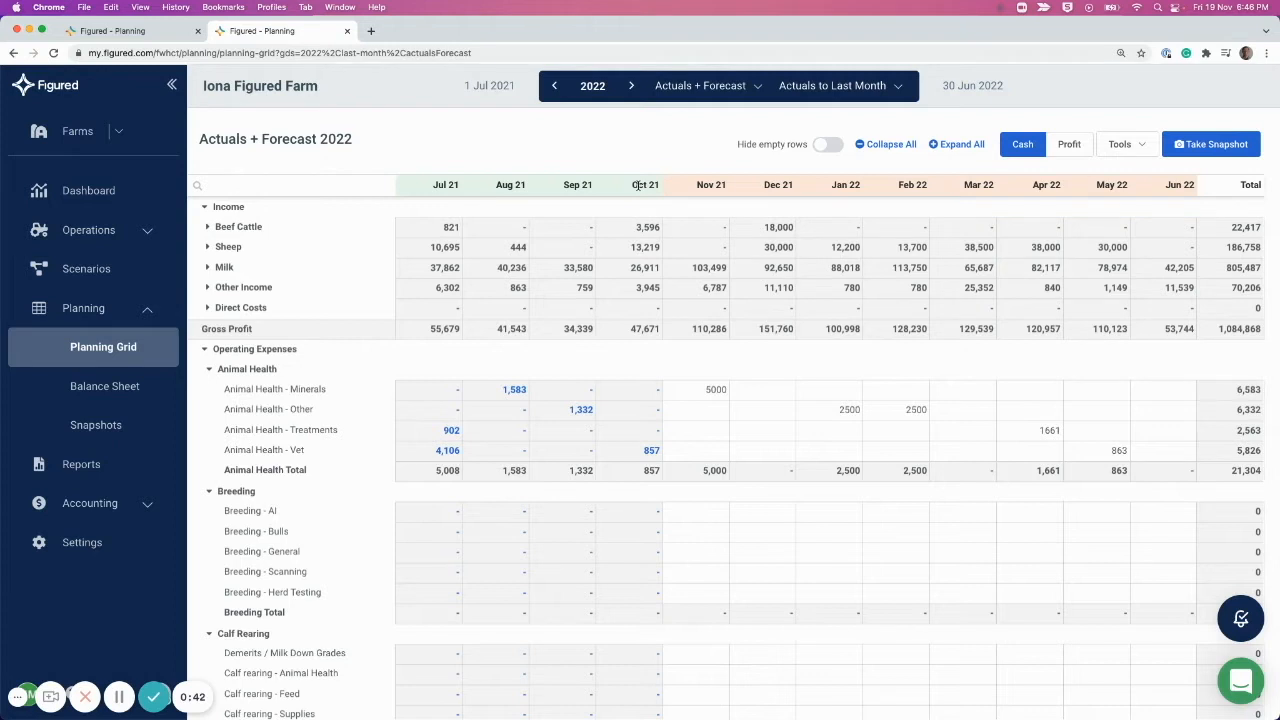
mouse_move(452, 148)
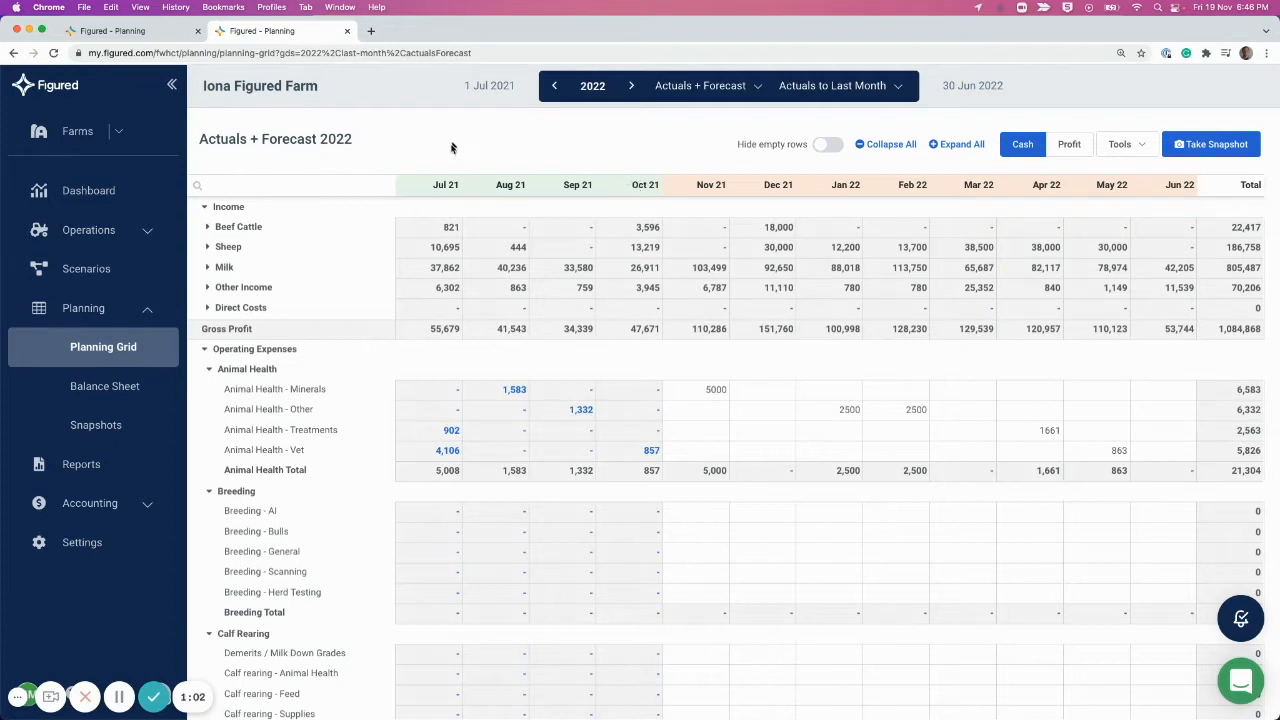
mouse_move(644, 178)
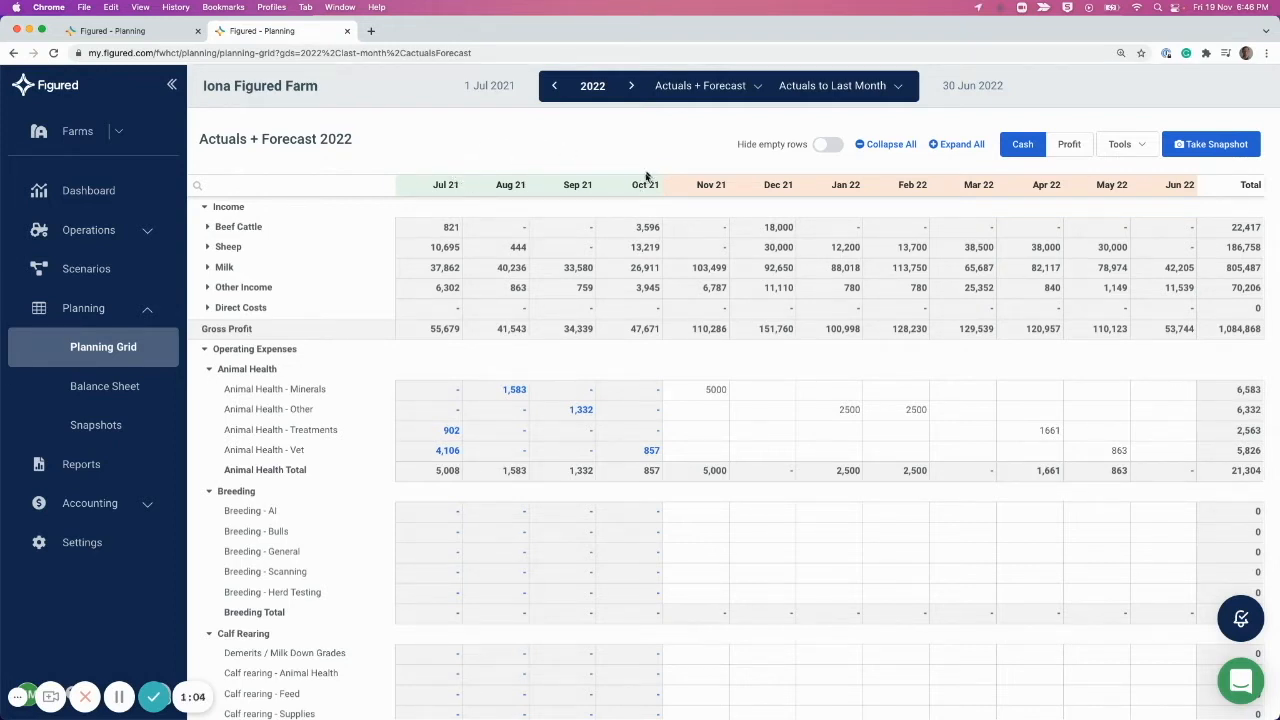
mouse_move(1096, 184)
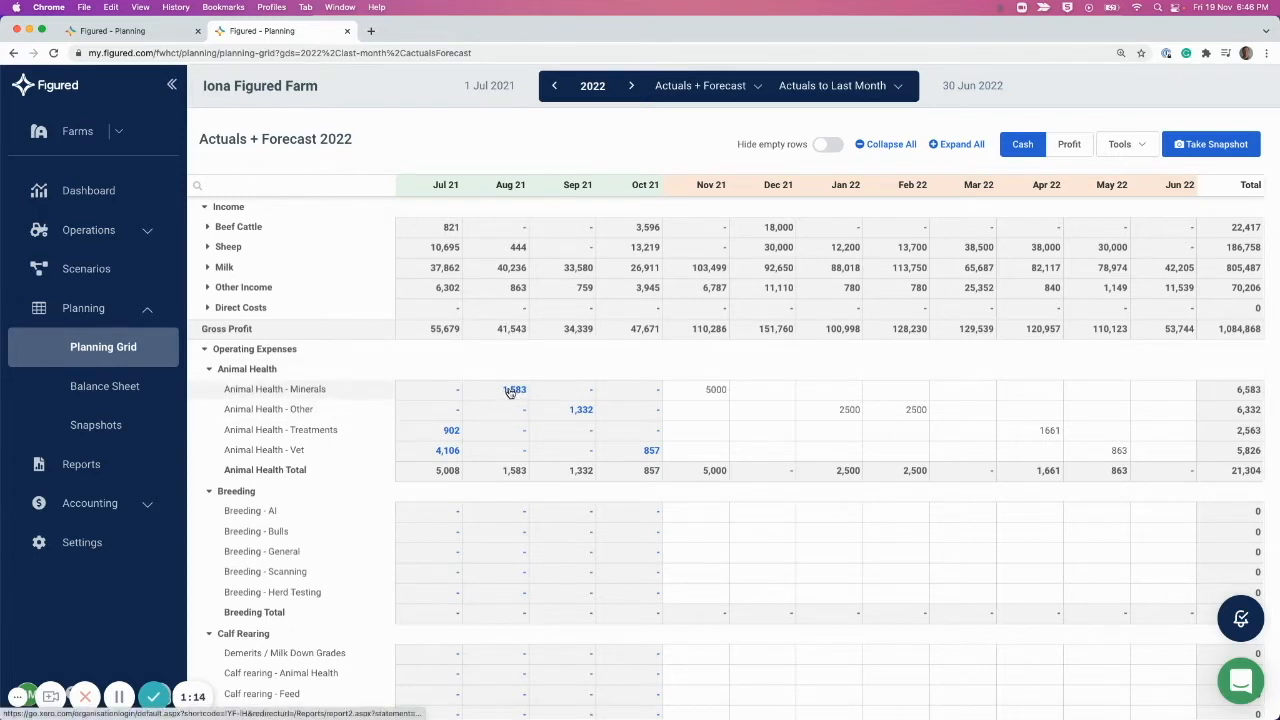
Step: Open the Xero source record behind the Aug 21 Animal Health - Minerals 1,583 amount
click(514, 388)
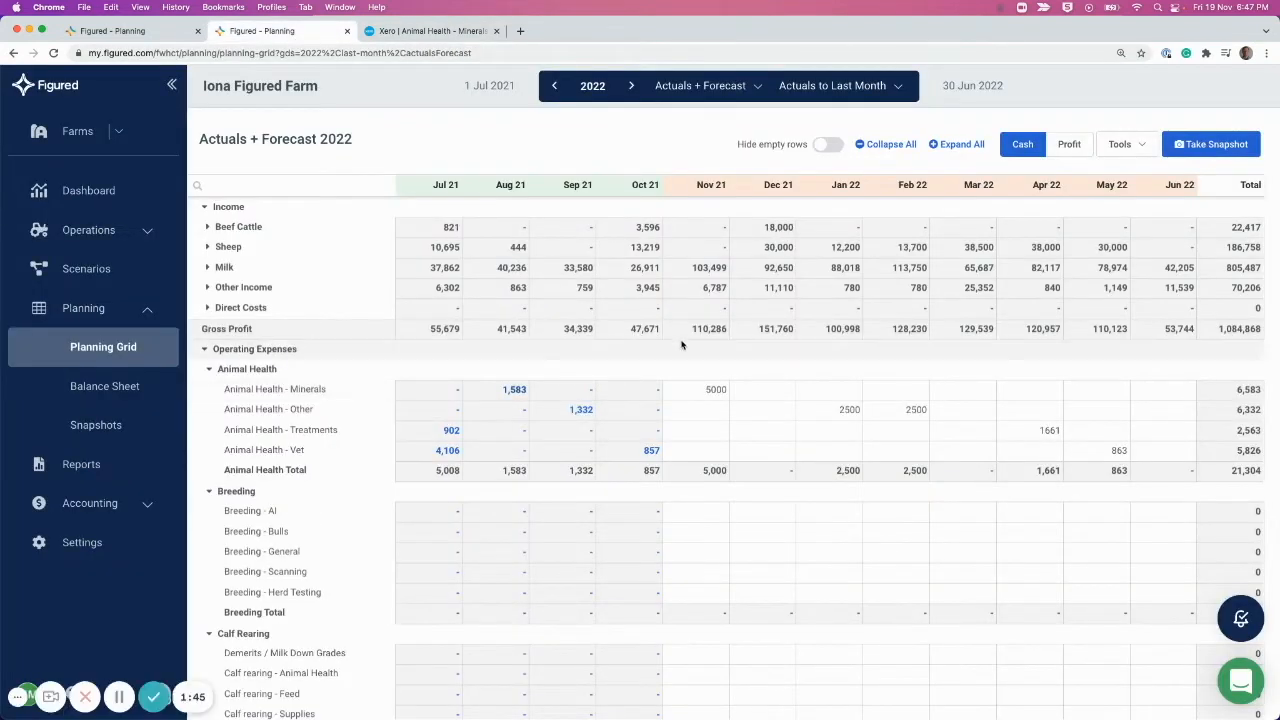
Step: Turn on Hide empty rows so only lines with amounts, like Other Income items, remain
click(828, 144)
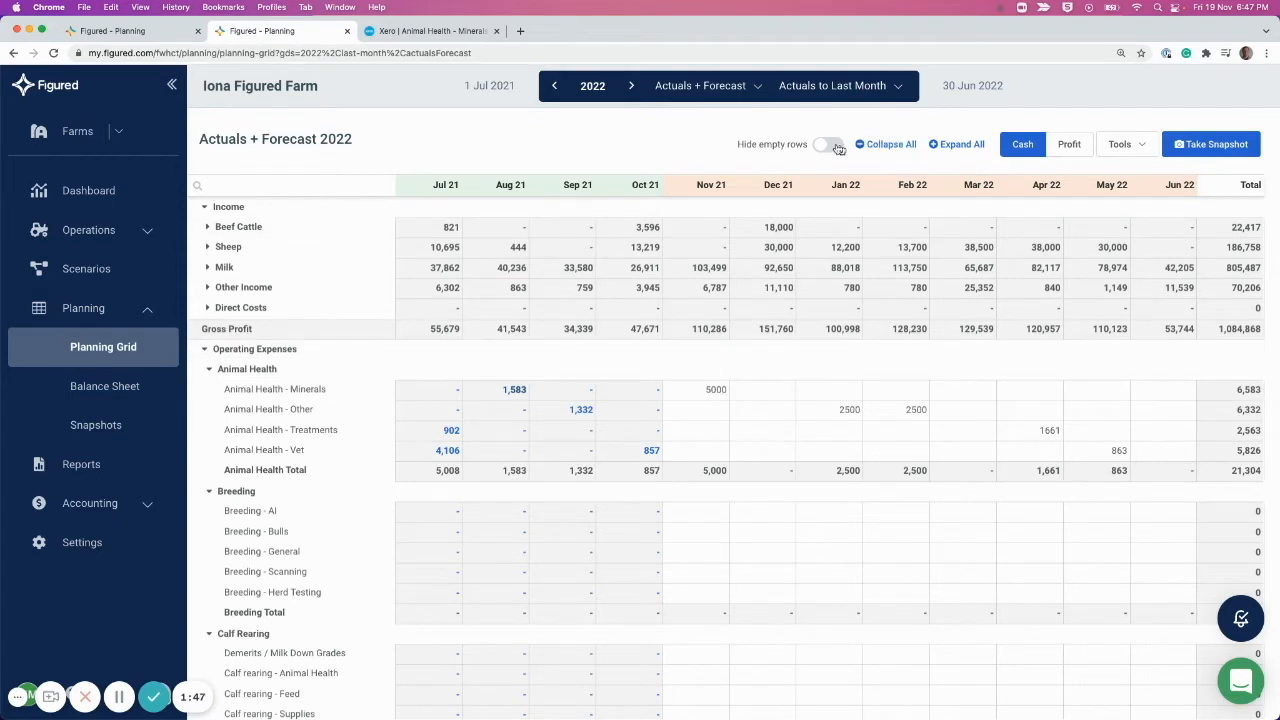
mouse_move(822, 148)
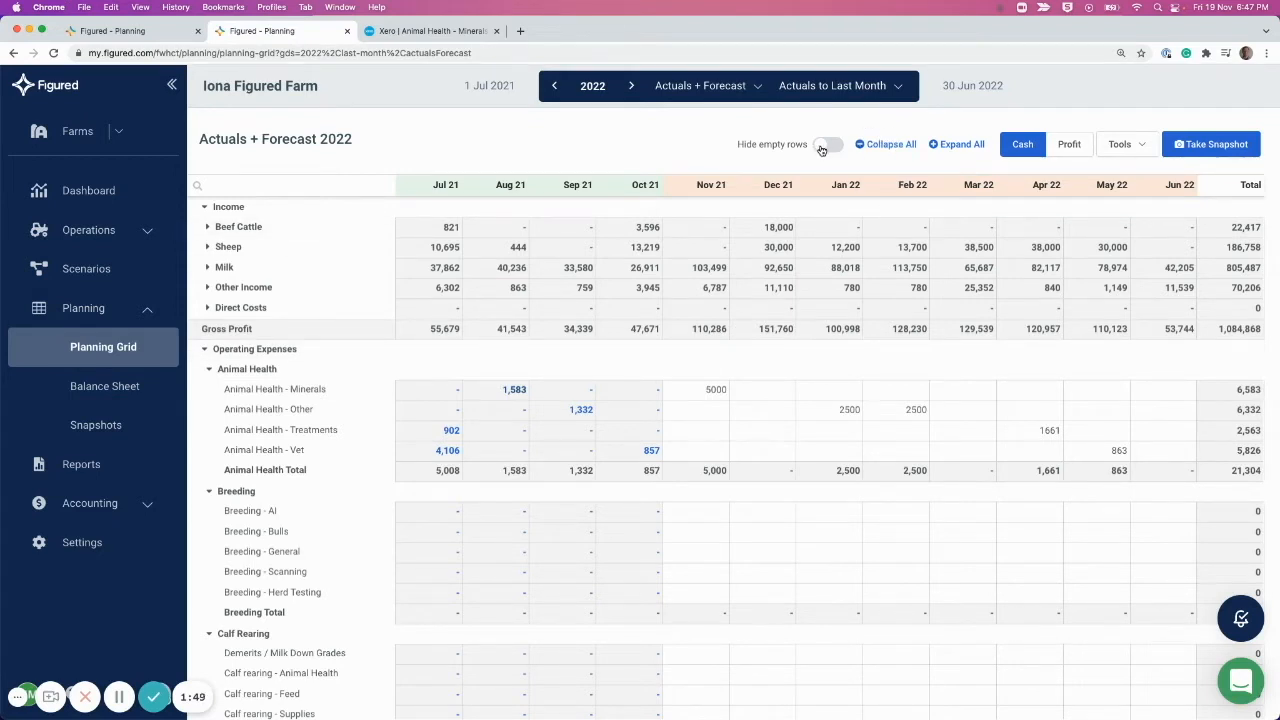
click(828, 144)
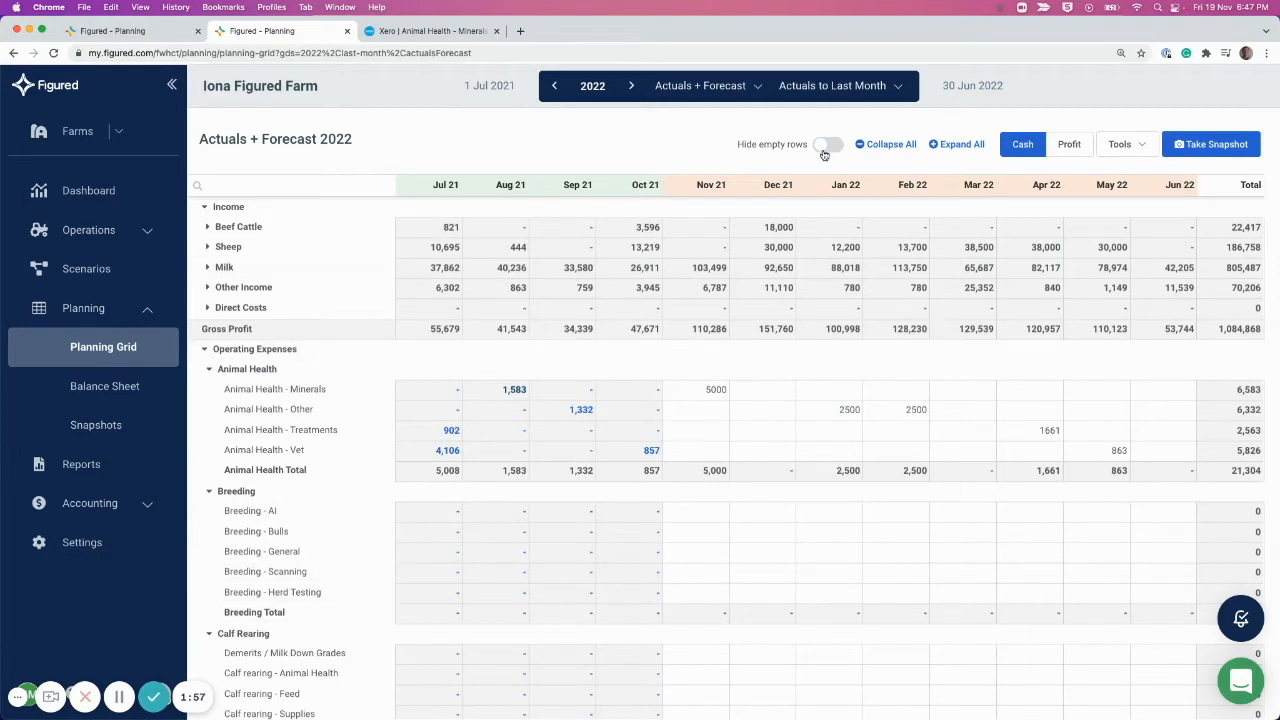
click(828, 144)
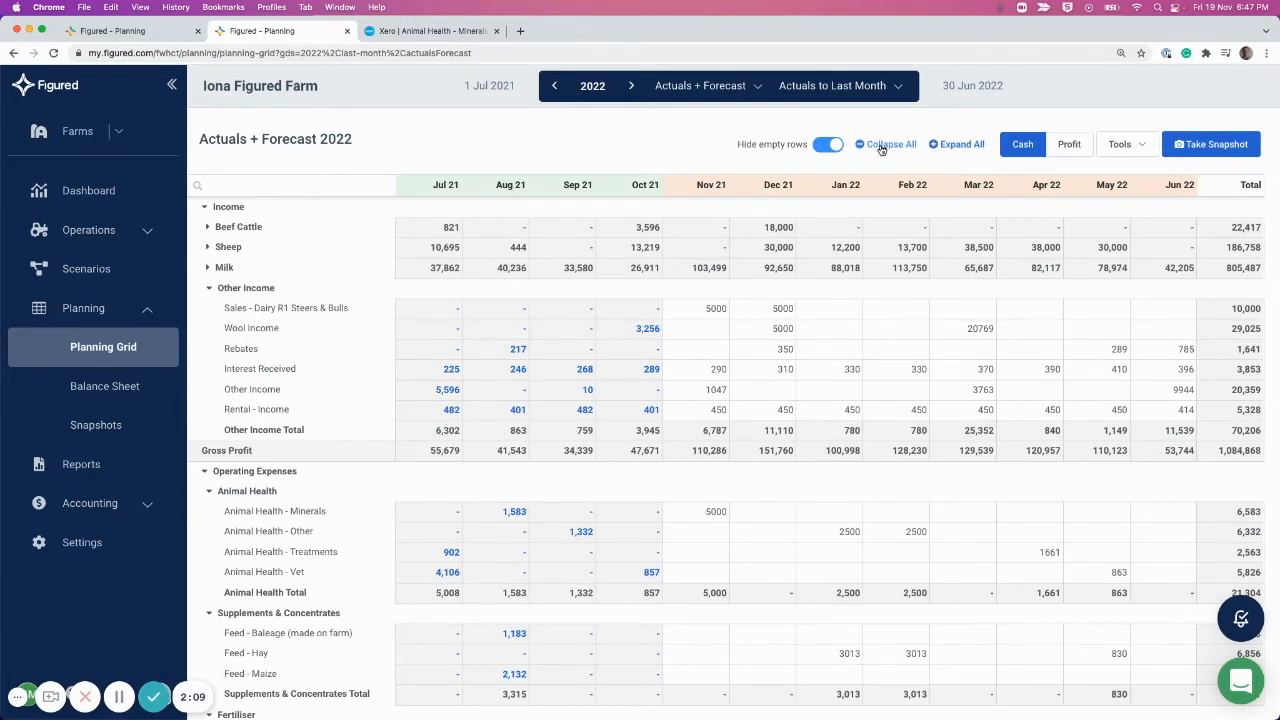
Step: Switch the grid from Cash to Profit and collapse it to summary totals ending in Net Profit
click(888, 144)
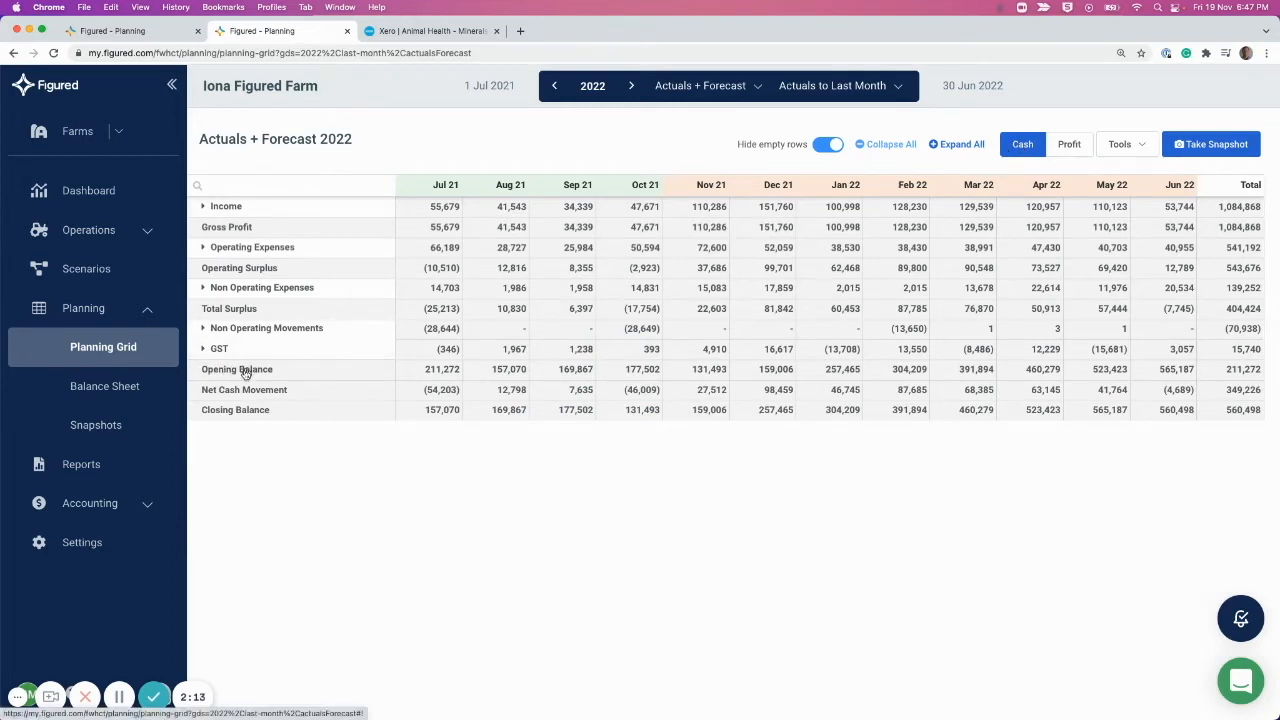
mouse_move(420, 390)
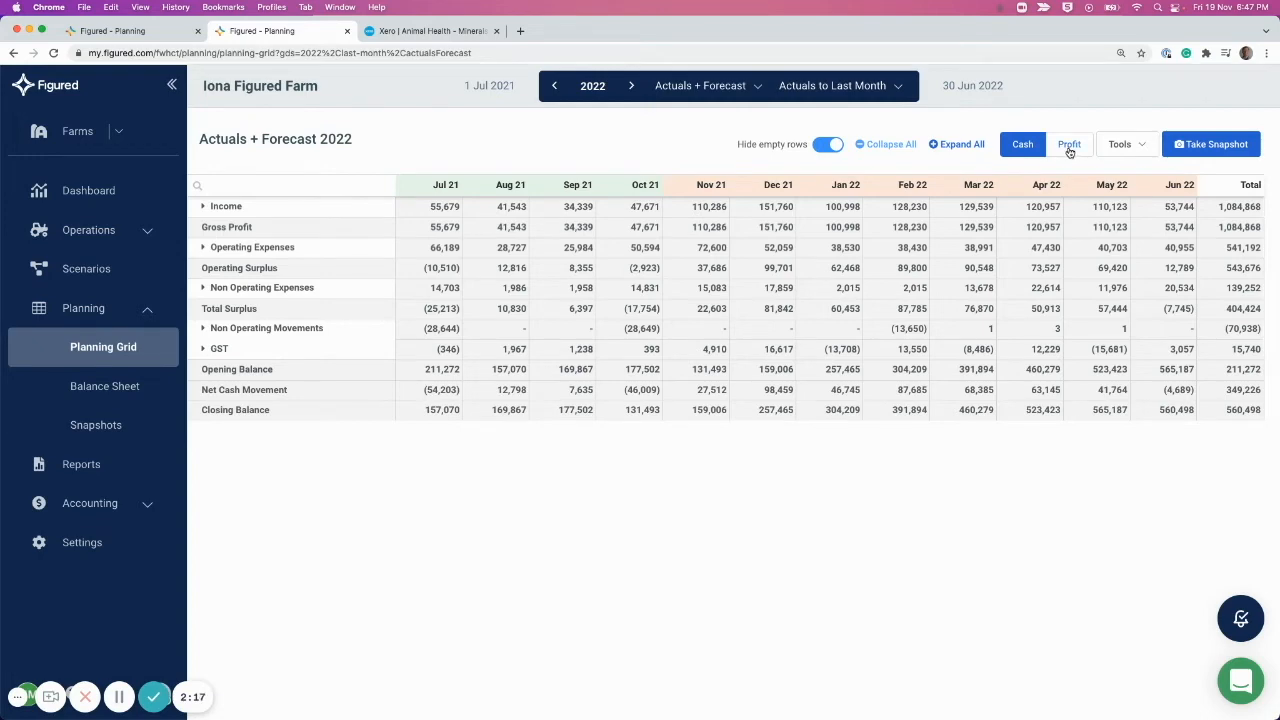
click(1068, 144)
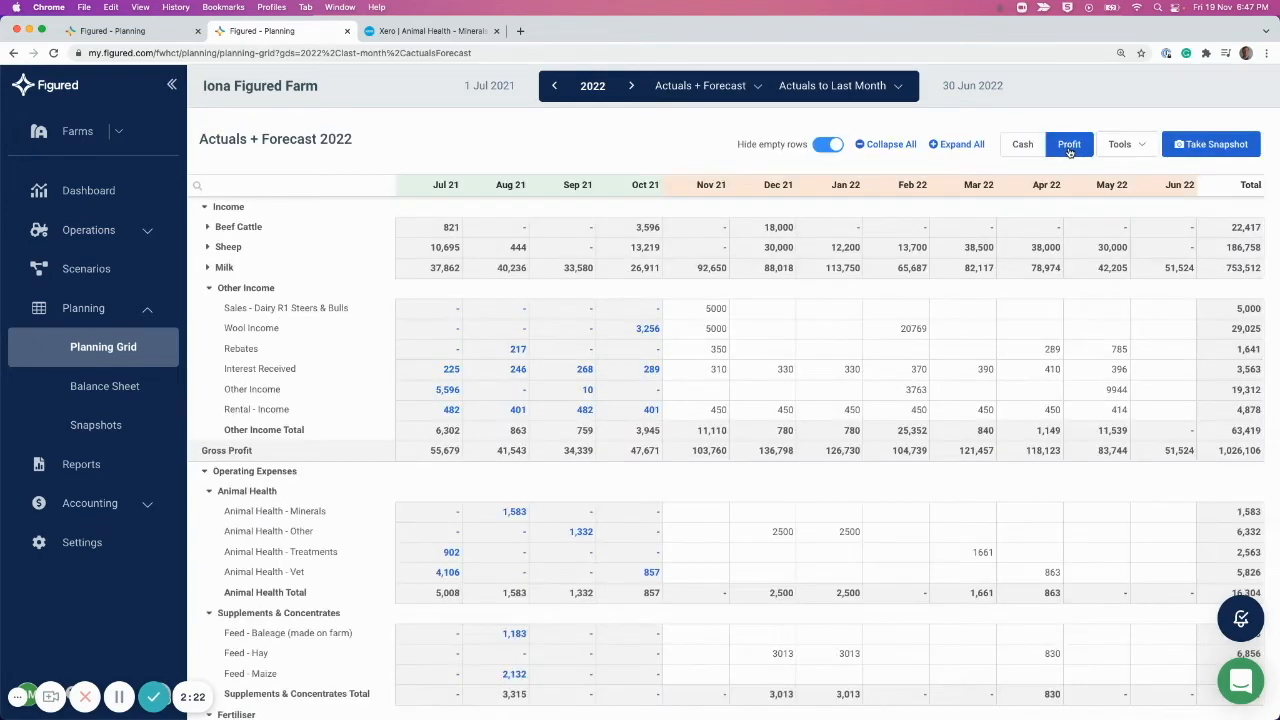
click(828, 144)
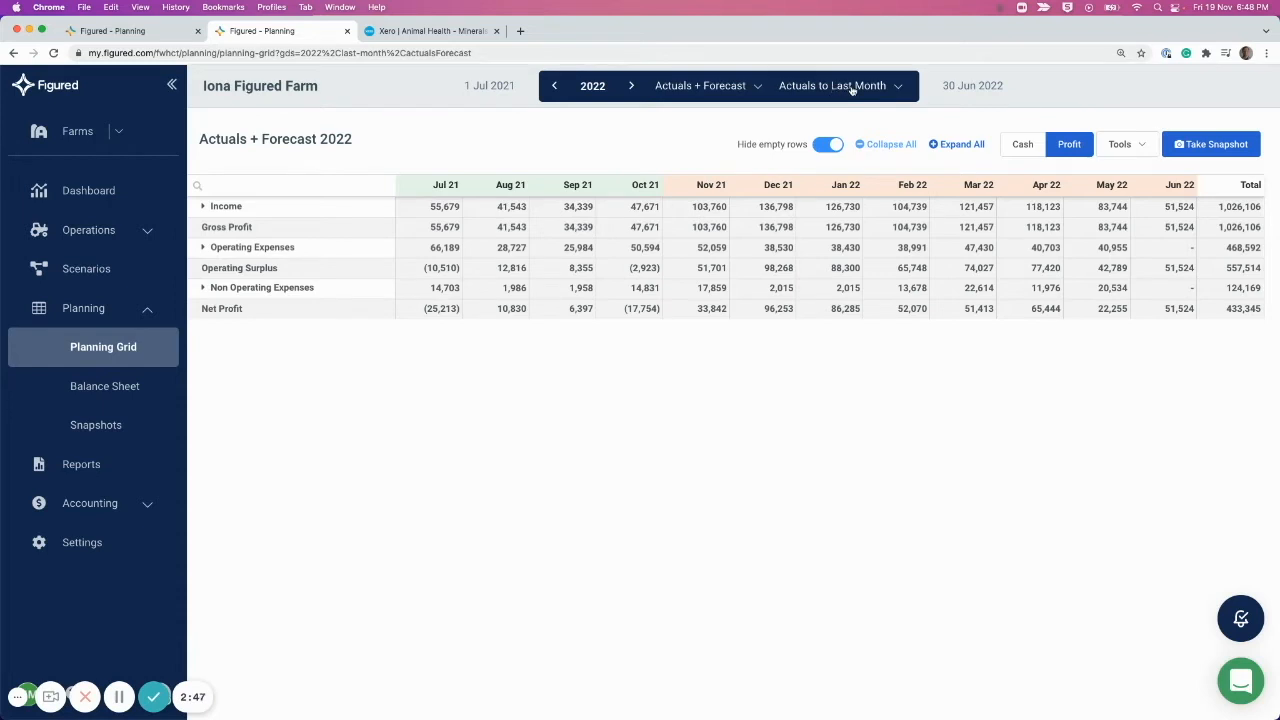
Step: Set Actuals to None so every month of 2022 uses forecast figures
click(840, 84)
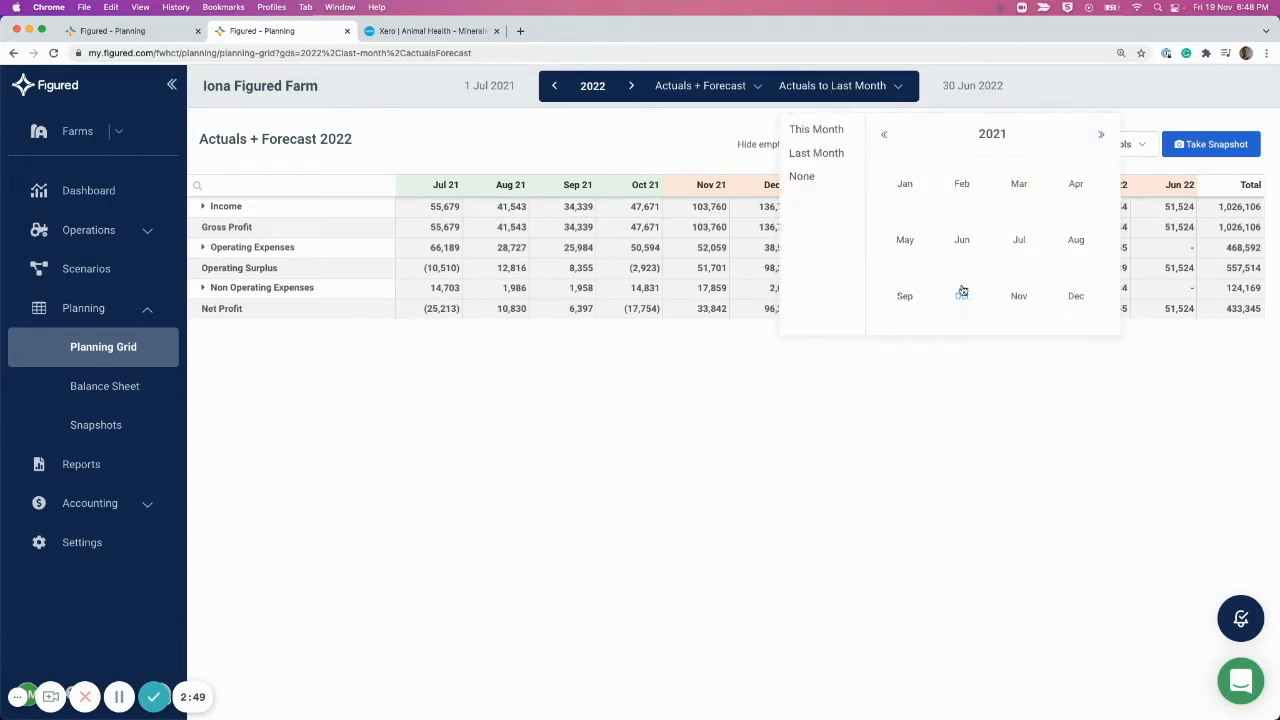
mouse_move(960, 296)
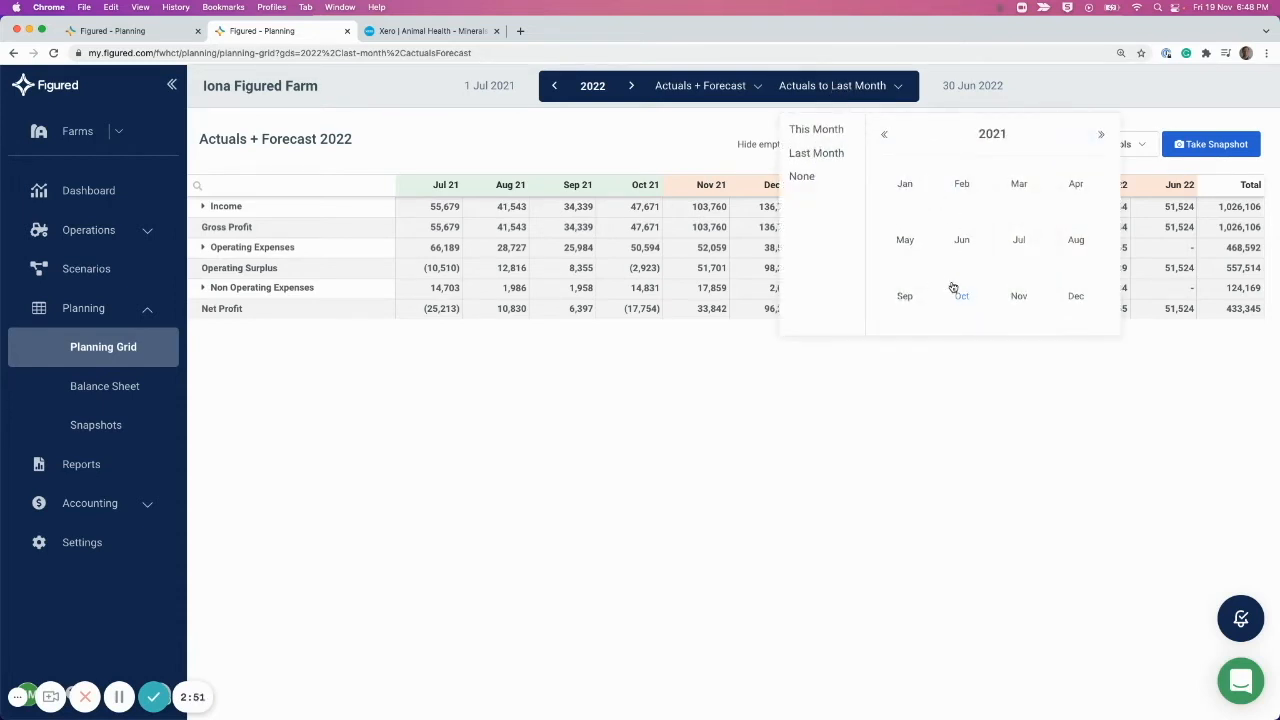
mouse_move(948, 272)
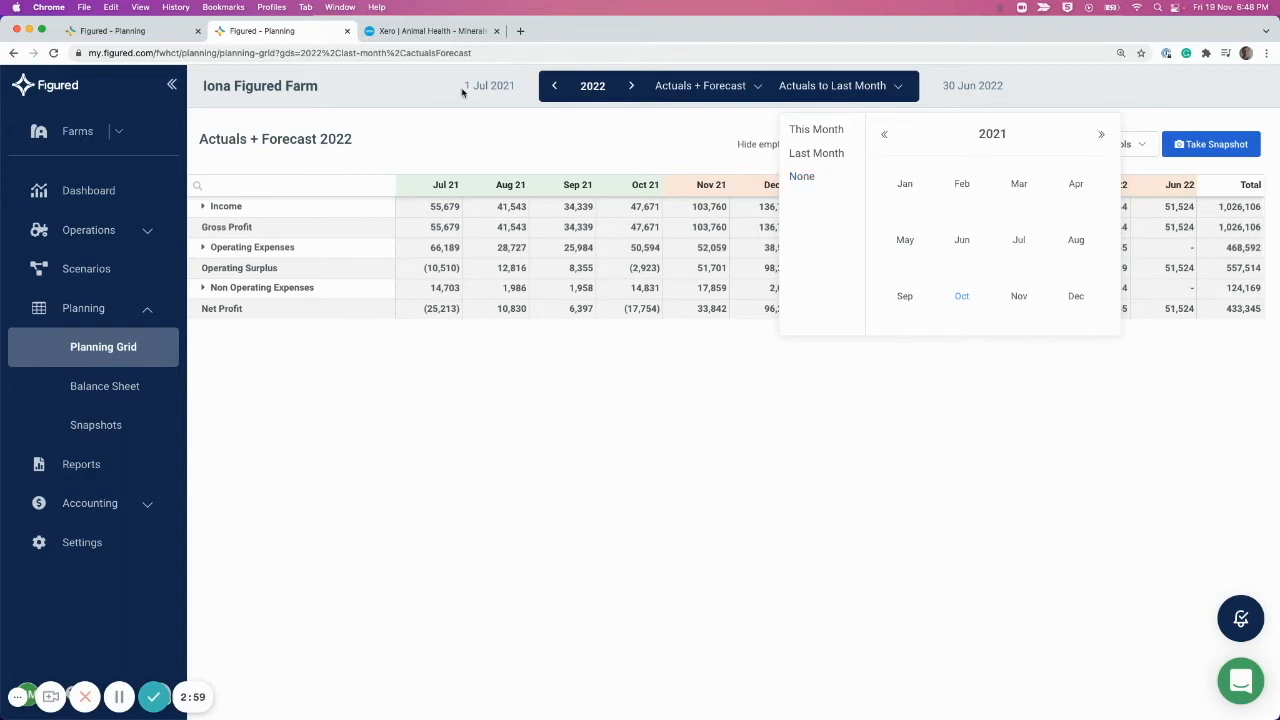
mouse_move(956, 212)
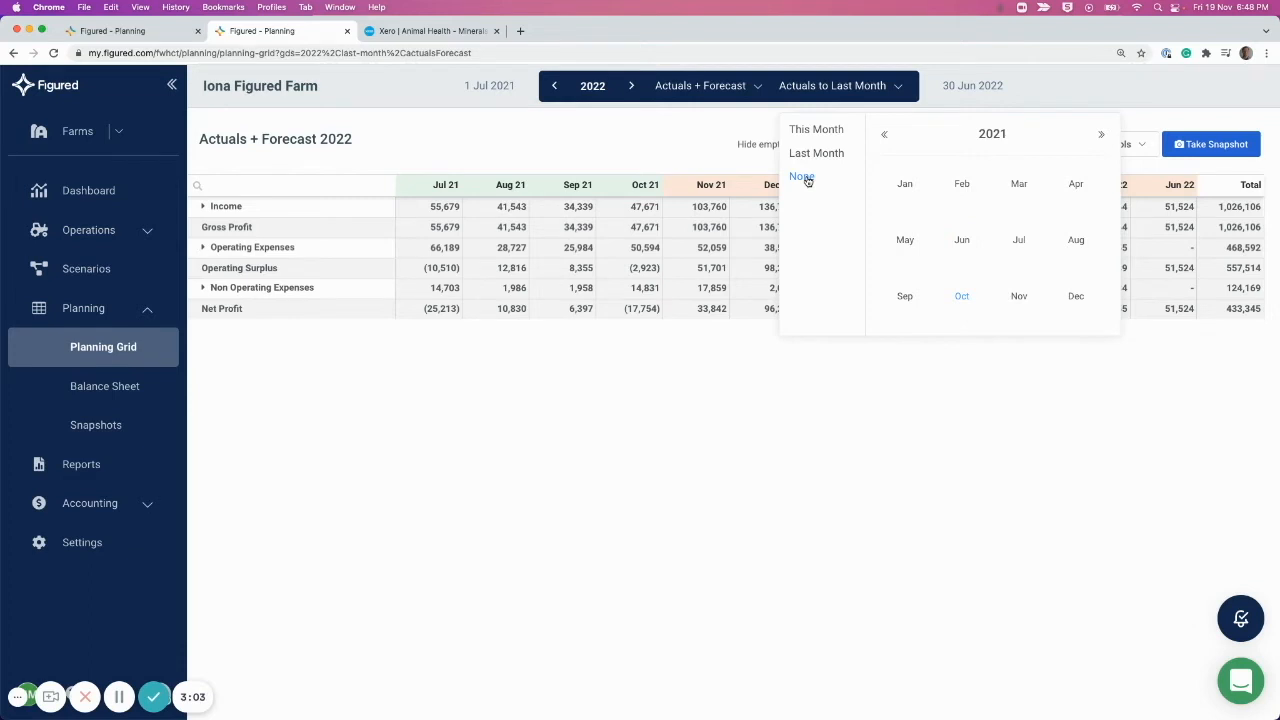
click(802, 176)
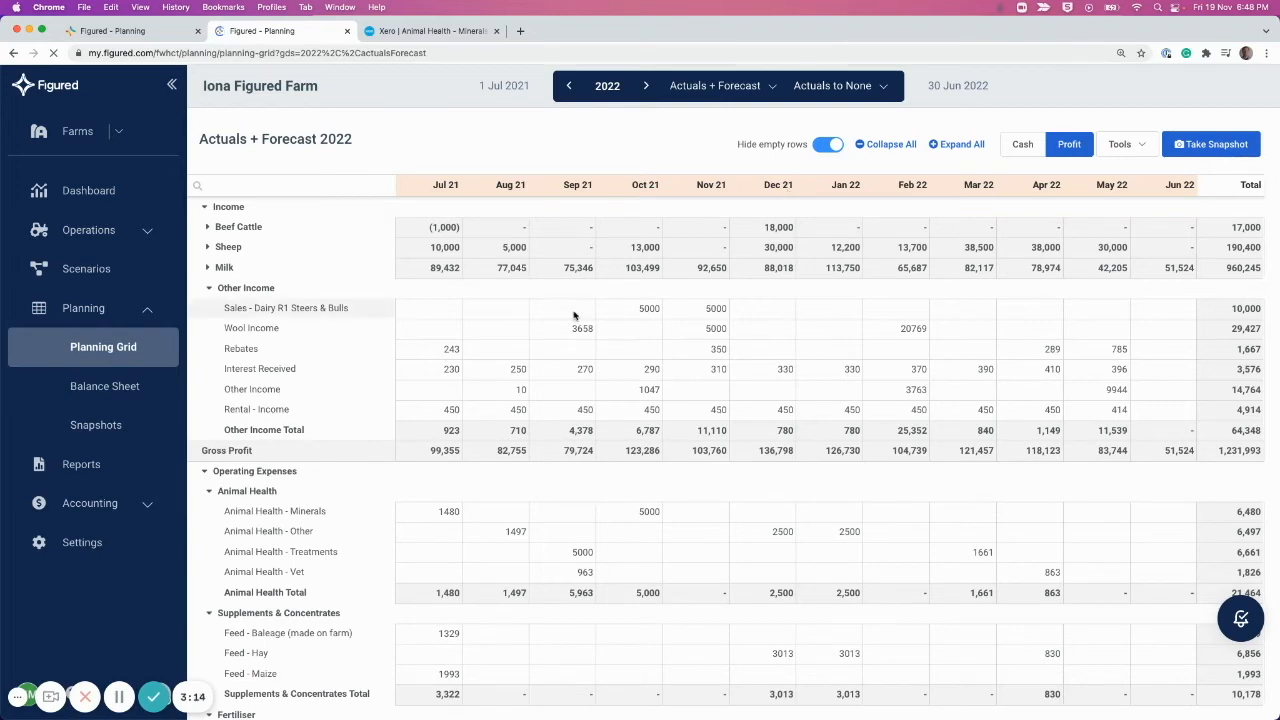
mouse_move(648, 486)
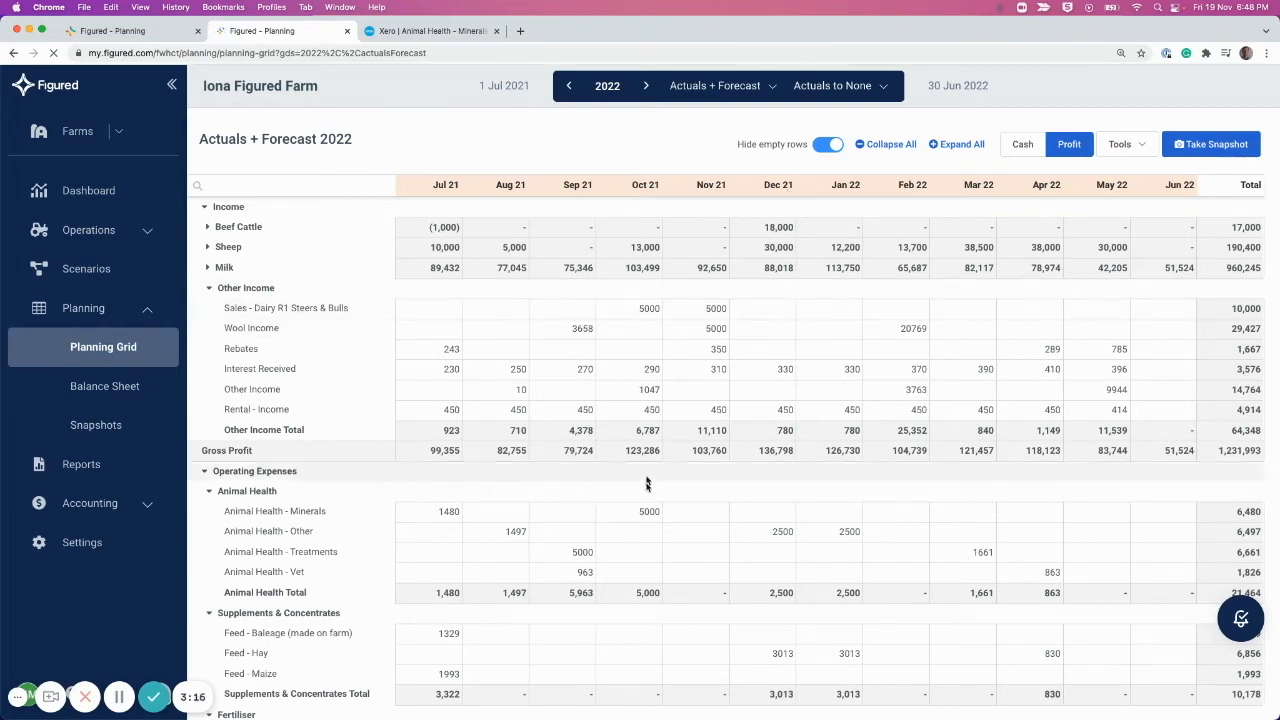
Step: Scroll to Operating Expenses and open the editing panel from Animal Health - Other's Jul 21 cell
scroll(down, 3)
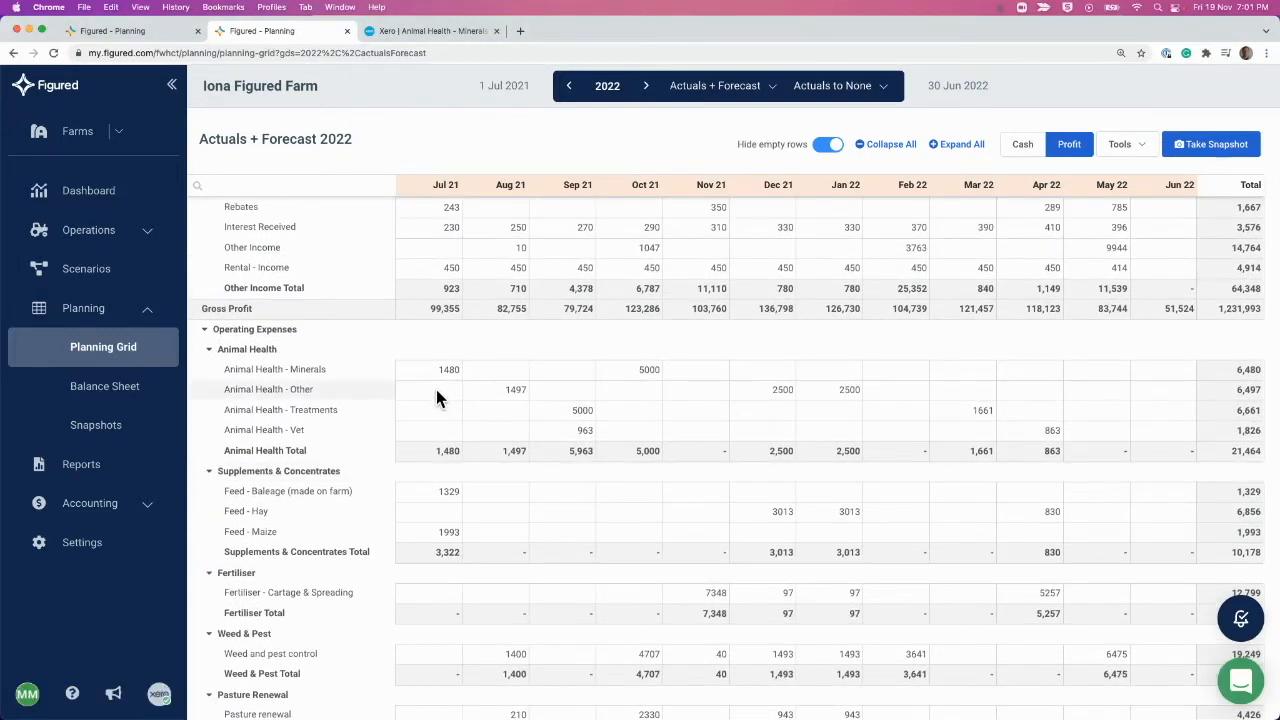
click(448, 388)
text(1000)
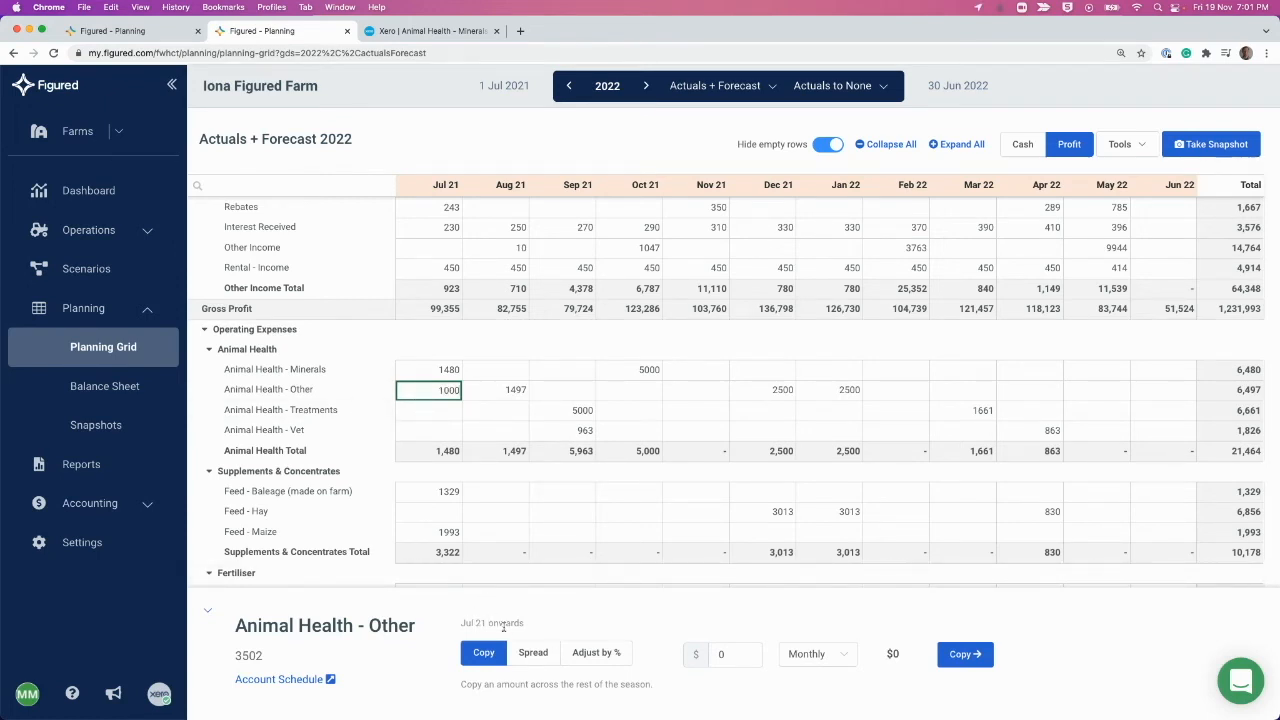
mouse_move(796, 696)
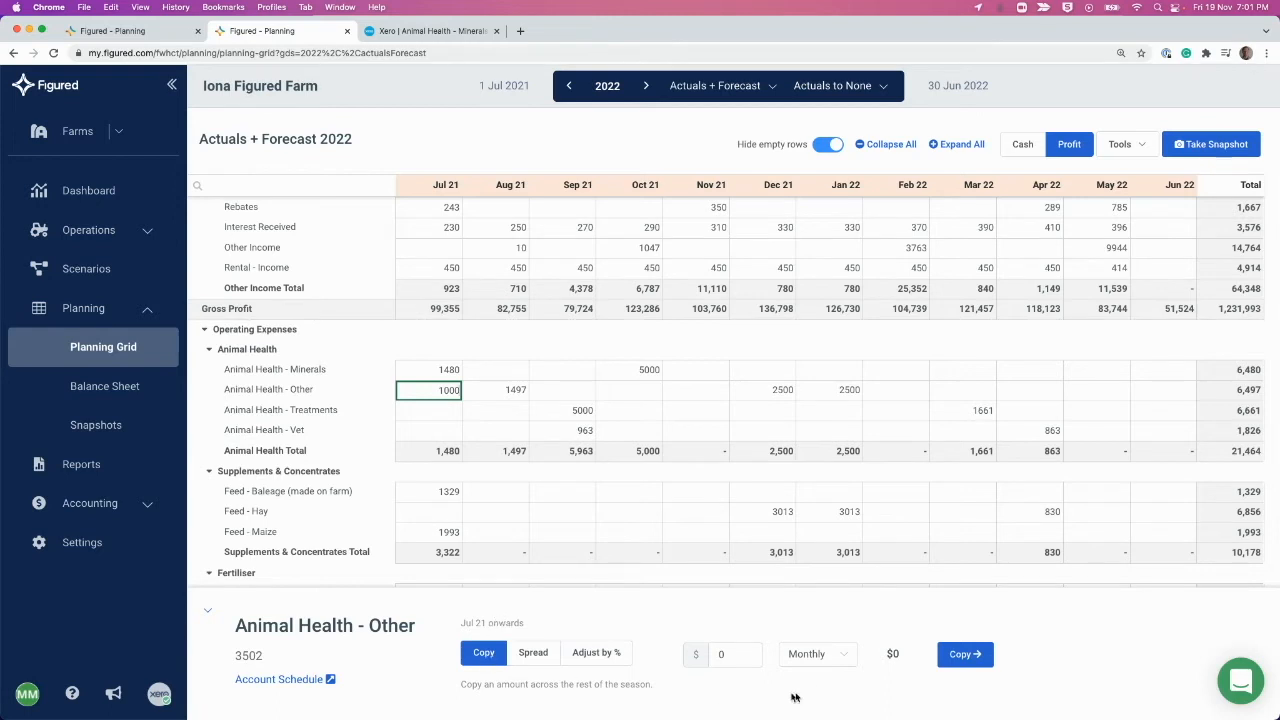
Step: Enter 1000 for Animal Health - Other, choose Spread and open the frequency choices
click(736, 654)
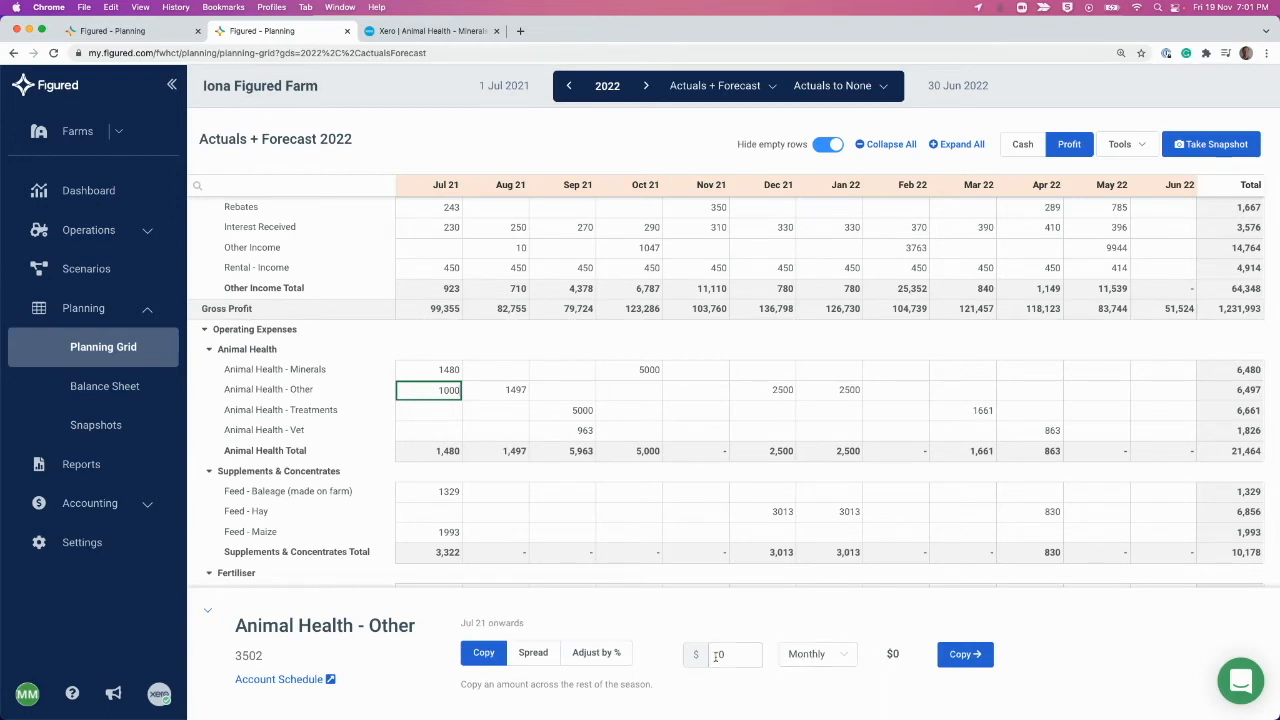
text(1000)
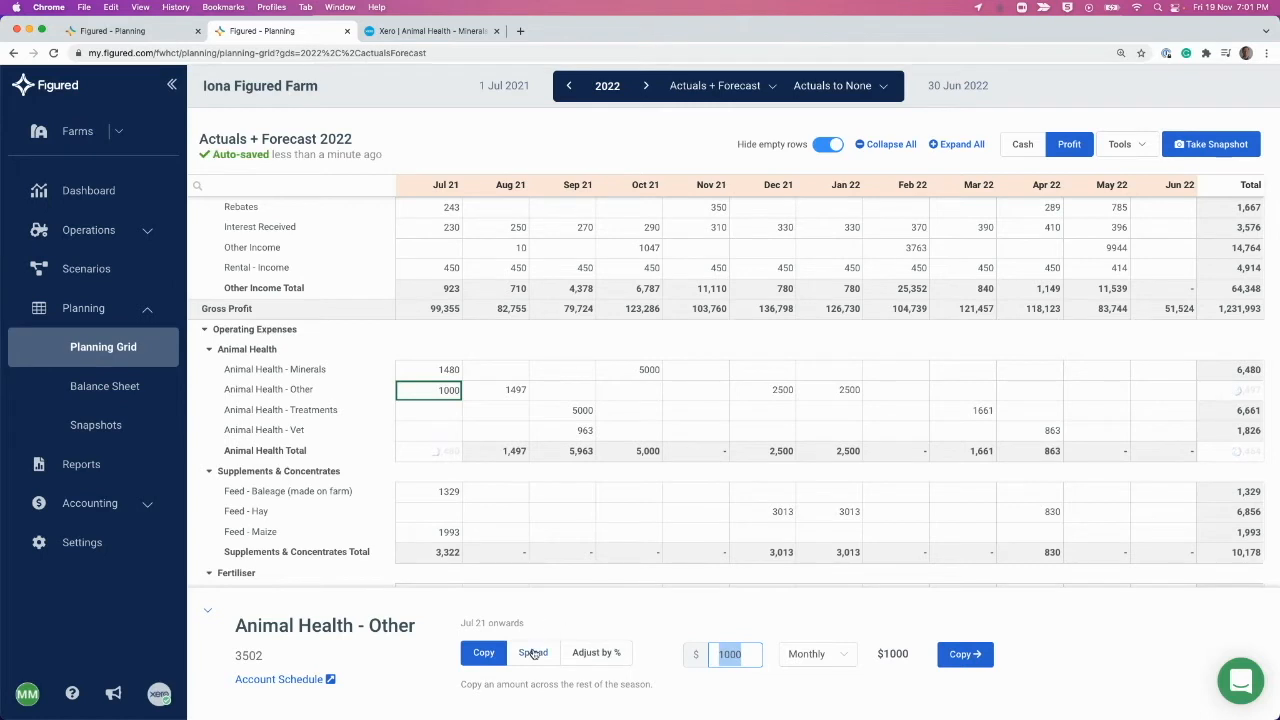
click(532, 652)
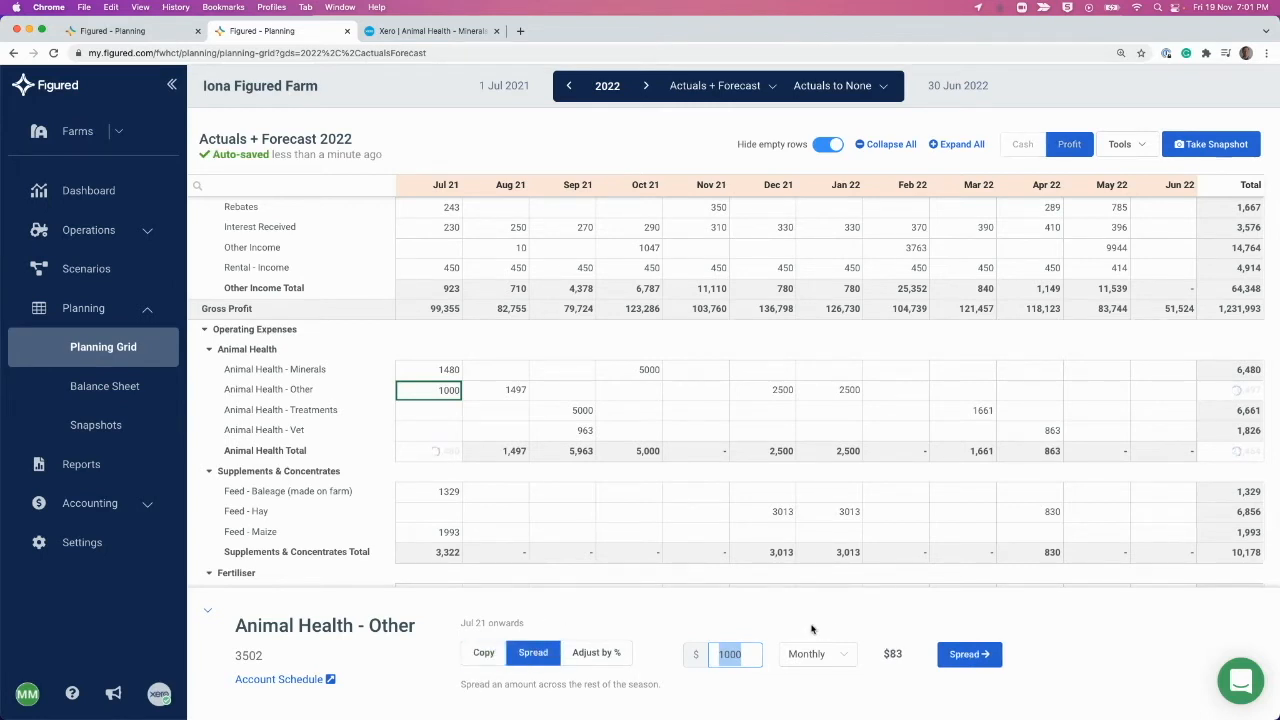
click(816, 654)
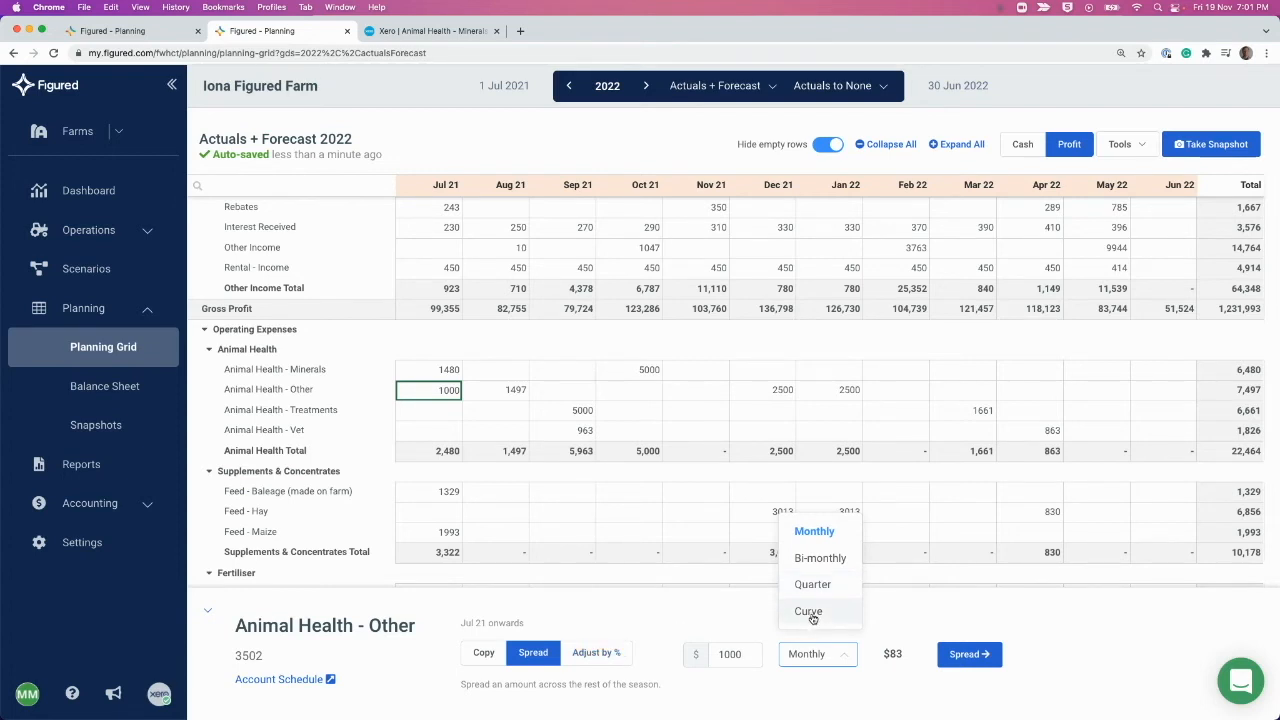
Step: Spread 8000 on a Curve based on 2021 Actuals across the Animal Health - Other row
click(808, 612)
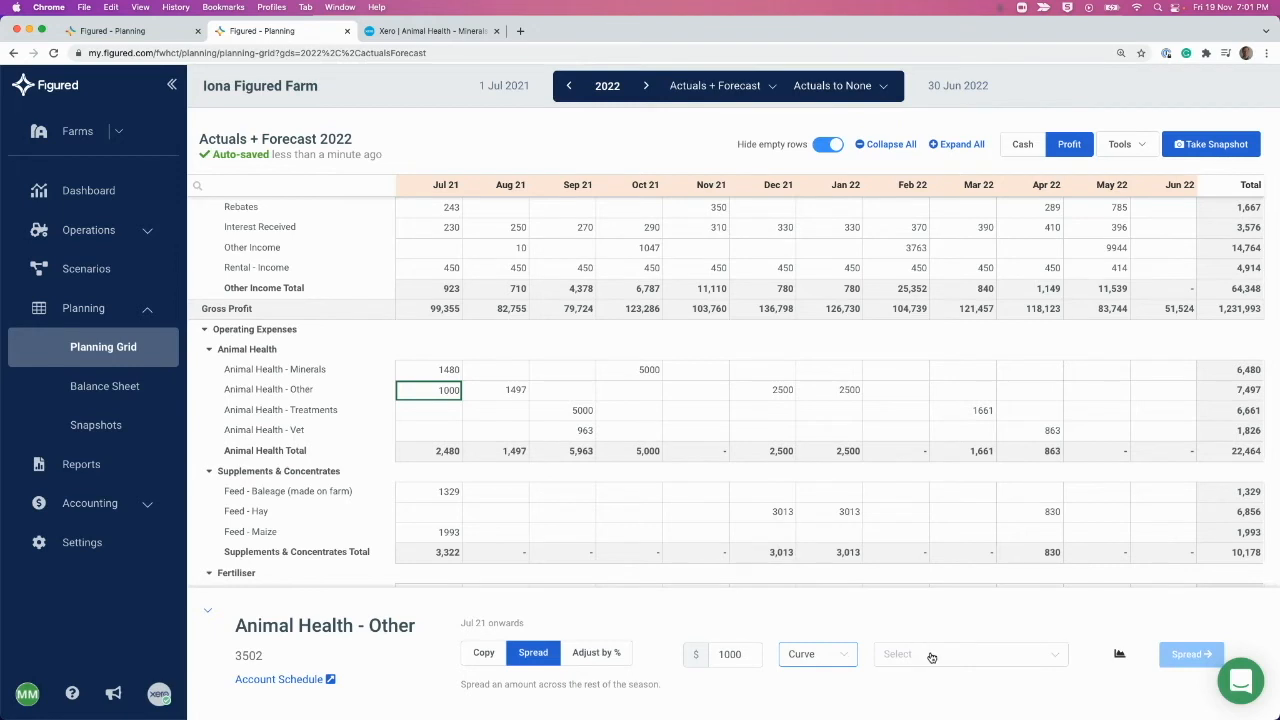
click(968, 652)
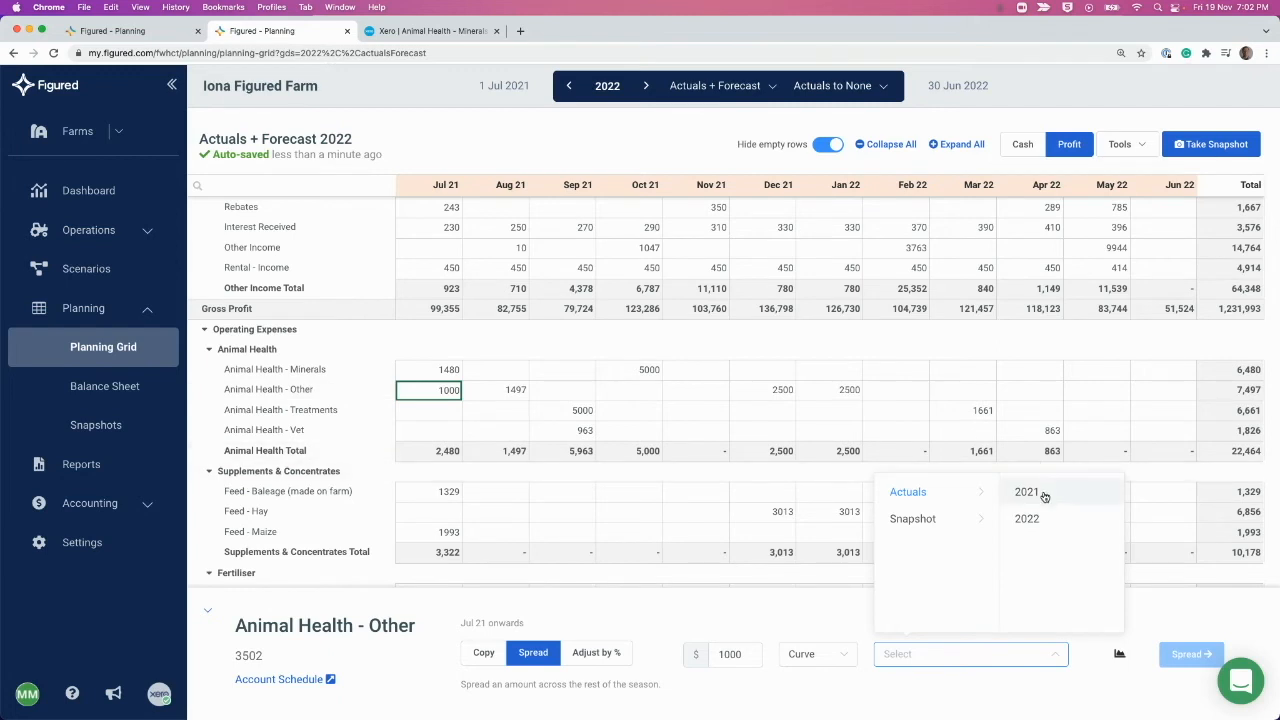
click(1026, 492)
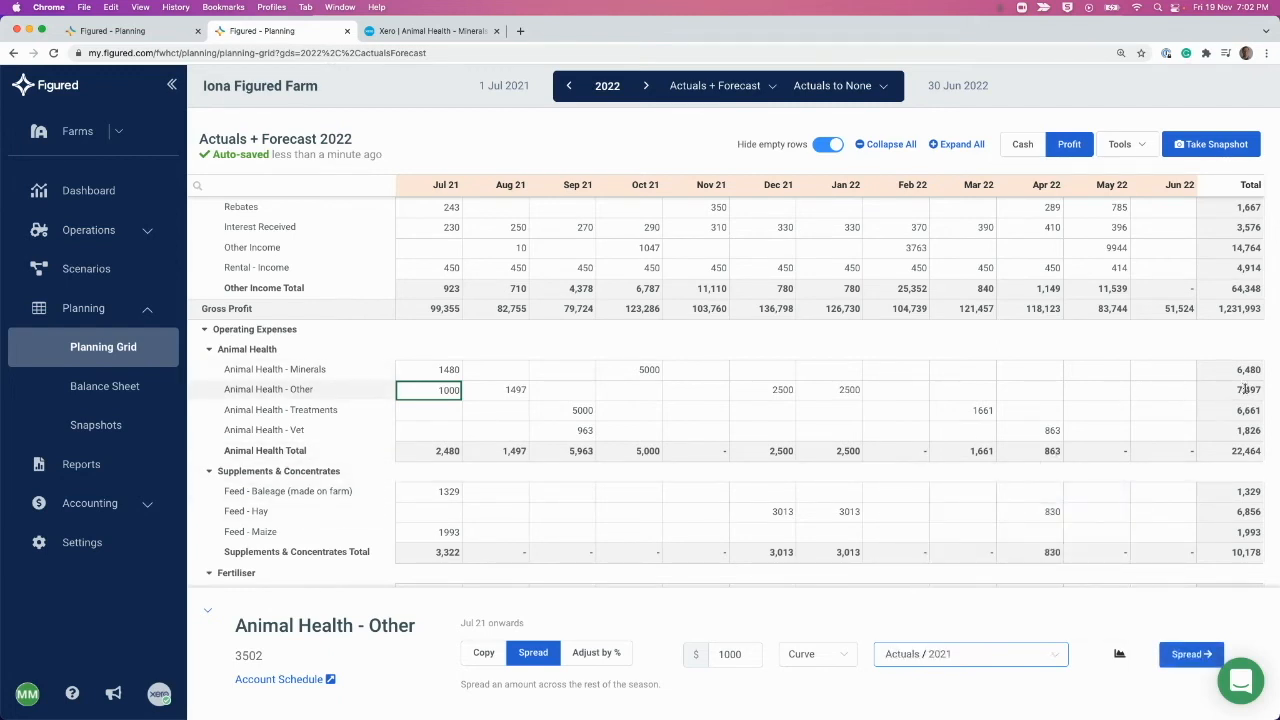
text(80)
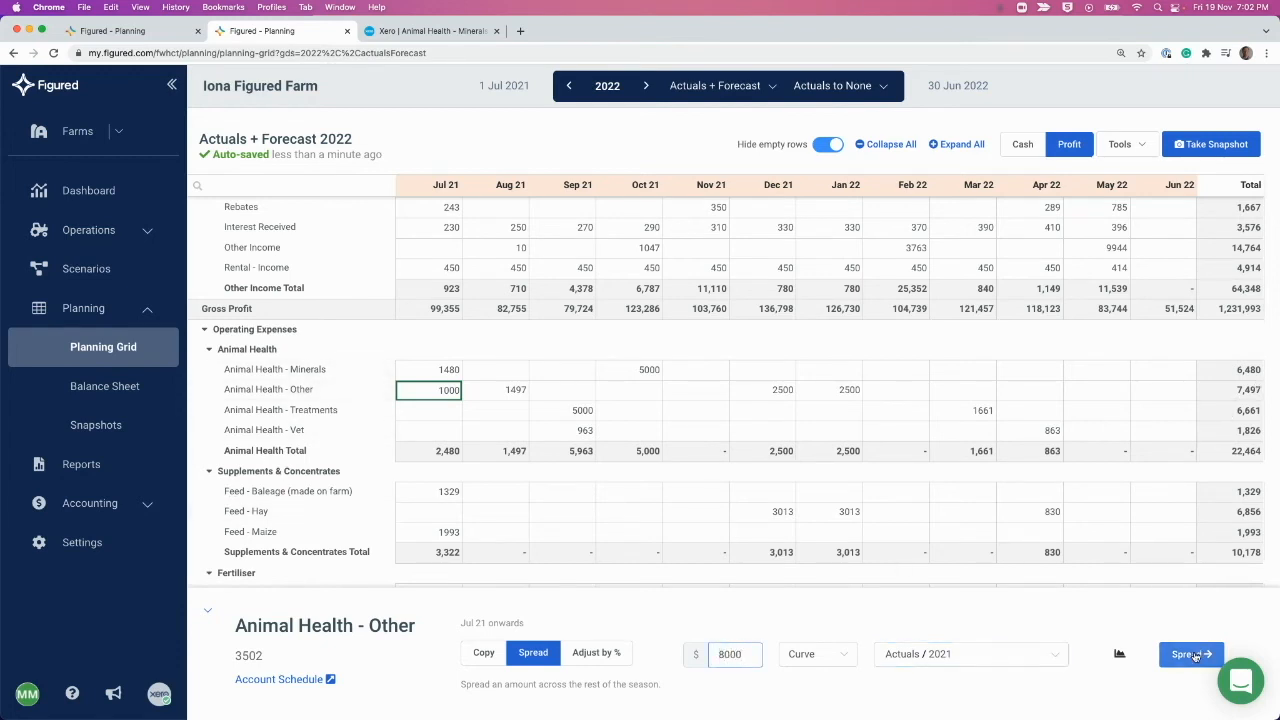
click(1190, 654)
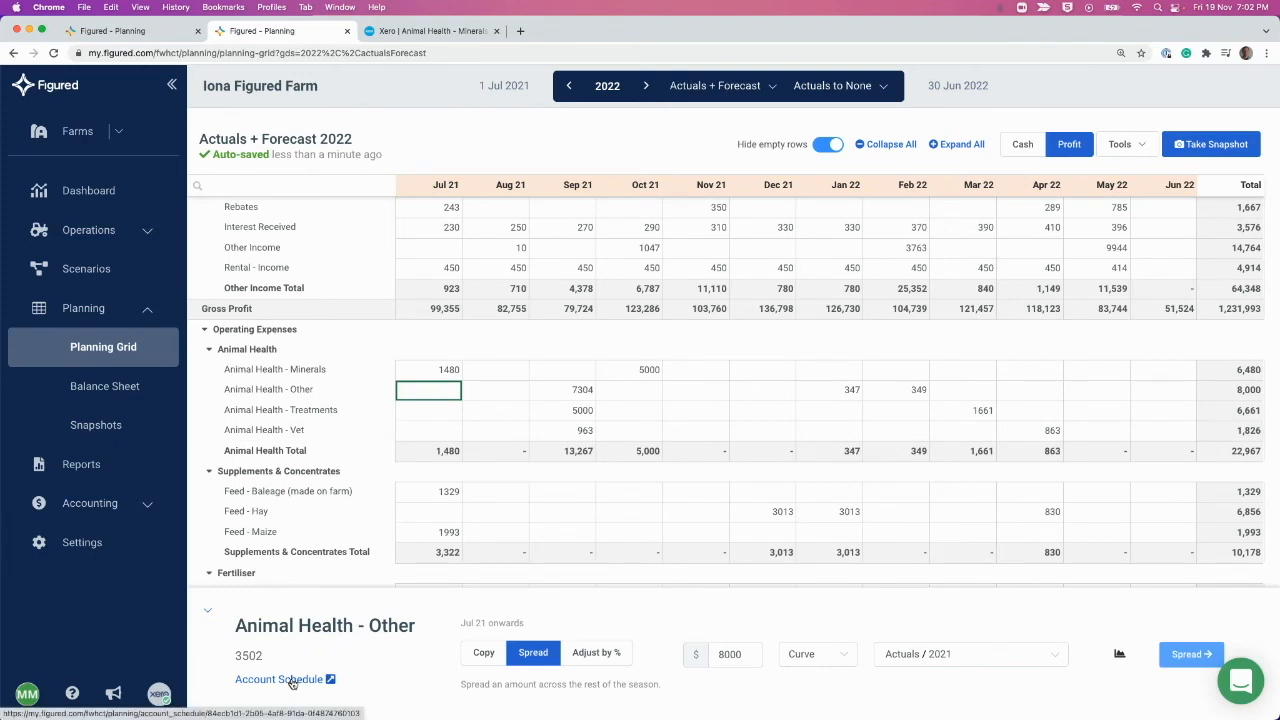
Step: Open the Account Schedule link for Animal Health - Other (3502) in a new tab and view its transactions
right_click(280, 680)
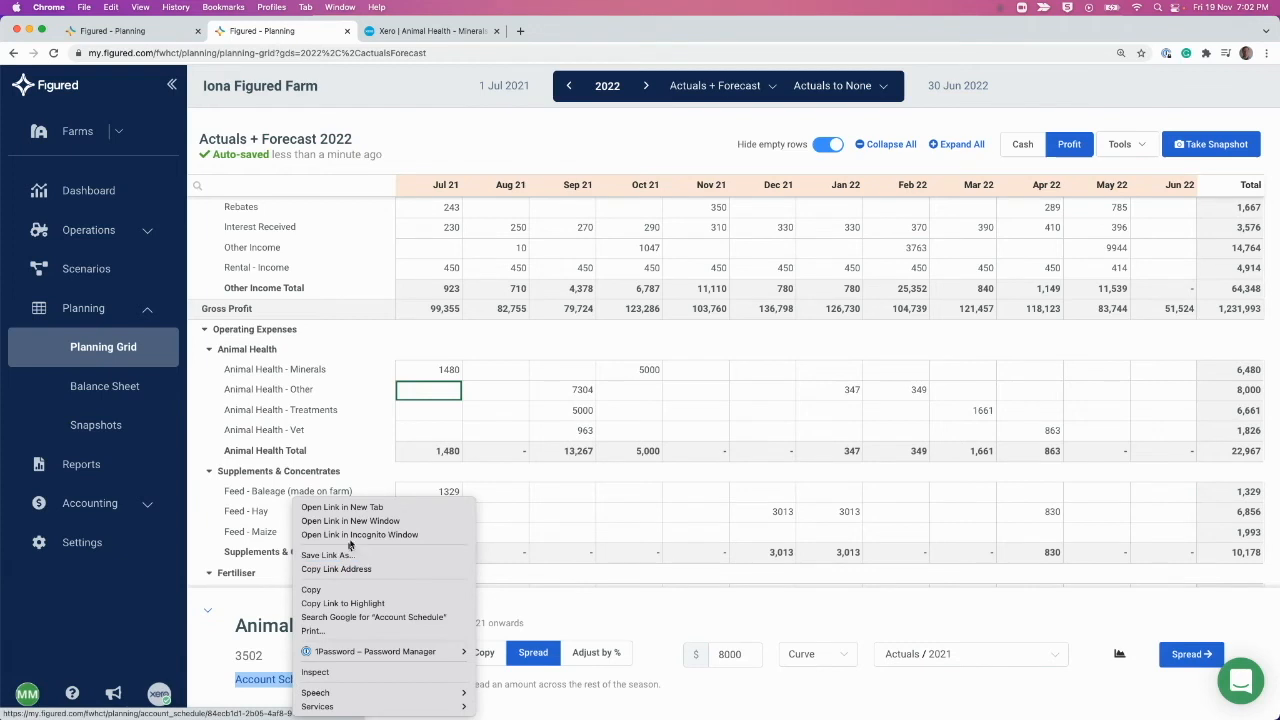
click(340, 508)
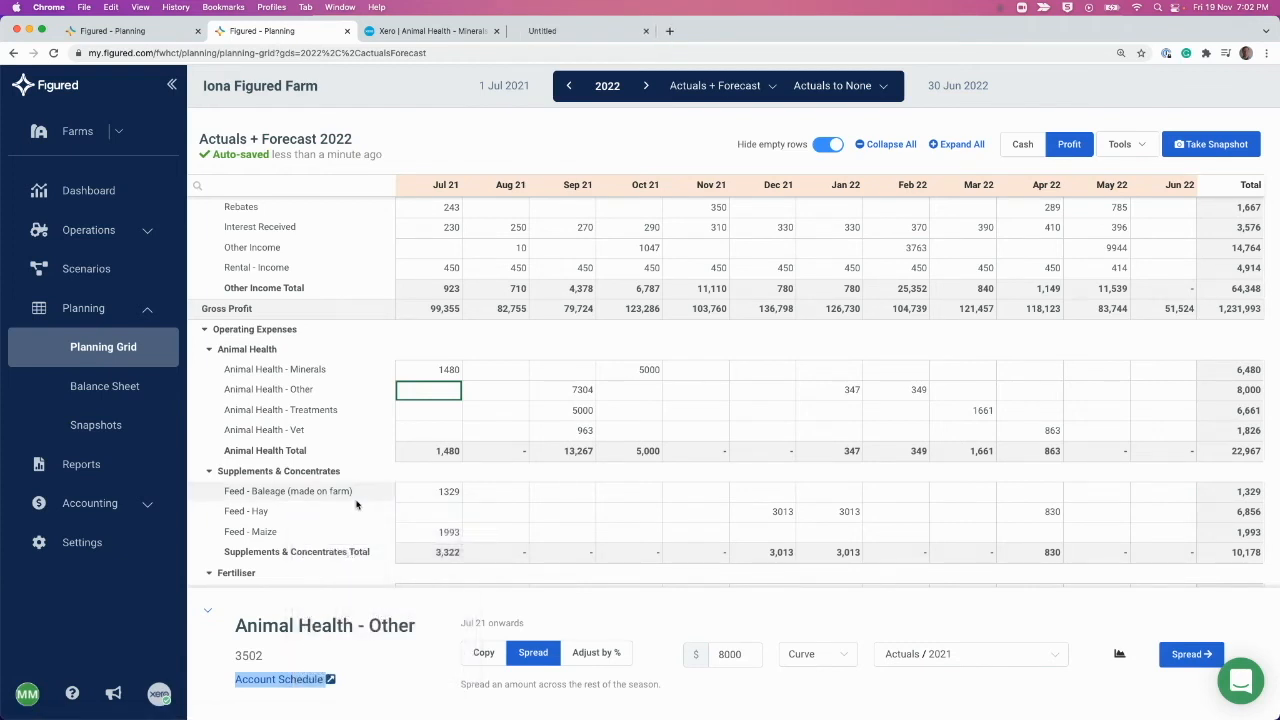
click(278, 680)
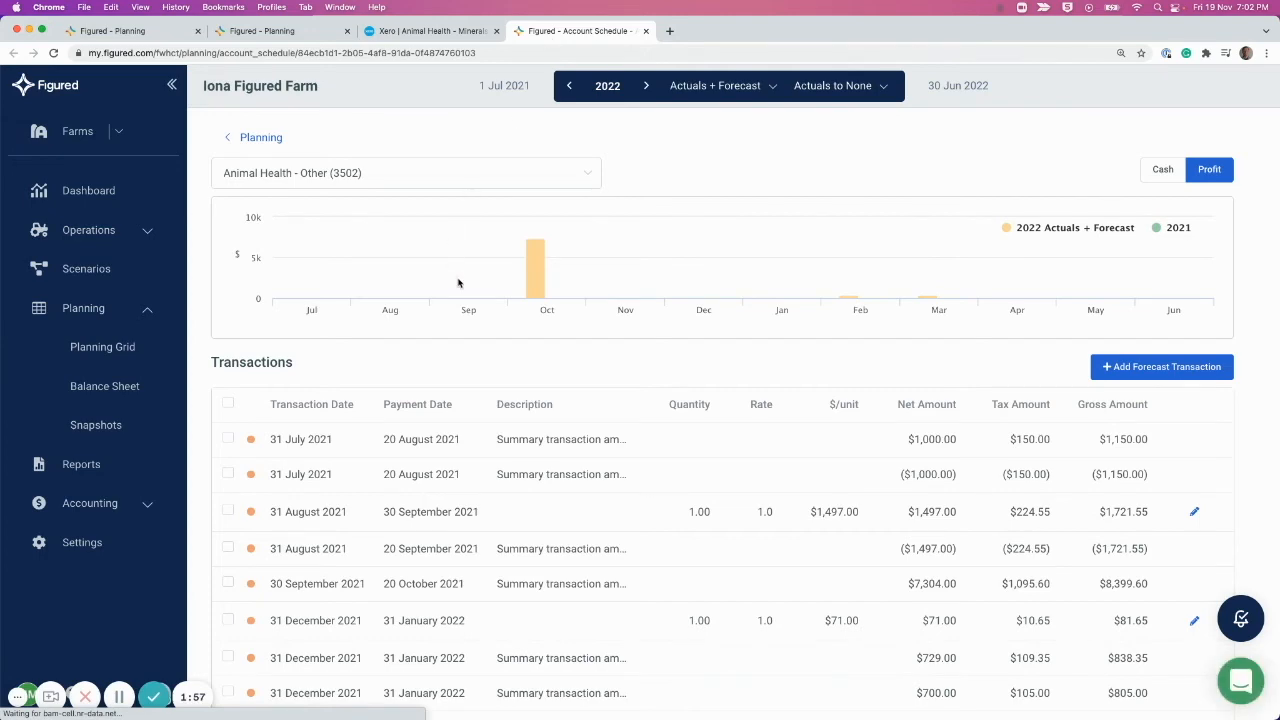
scroll(down, 3)
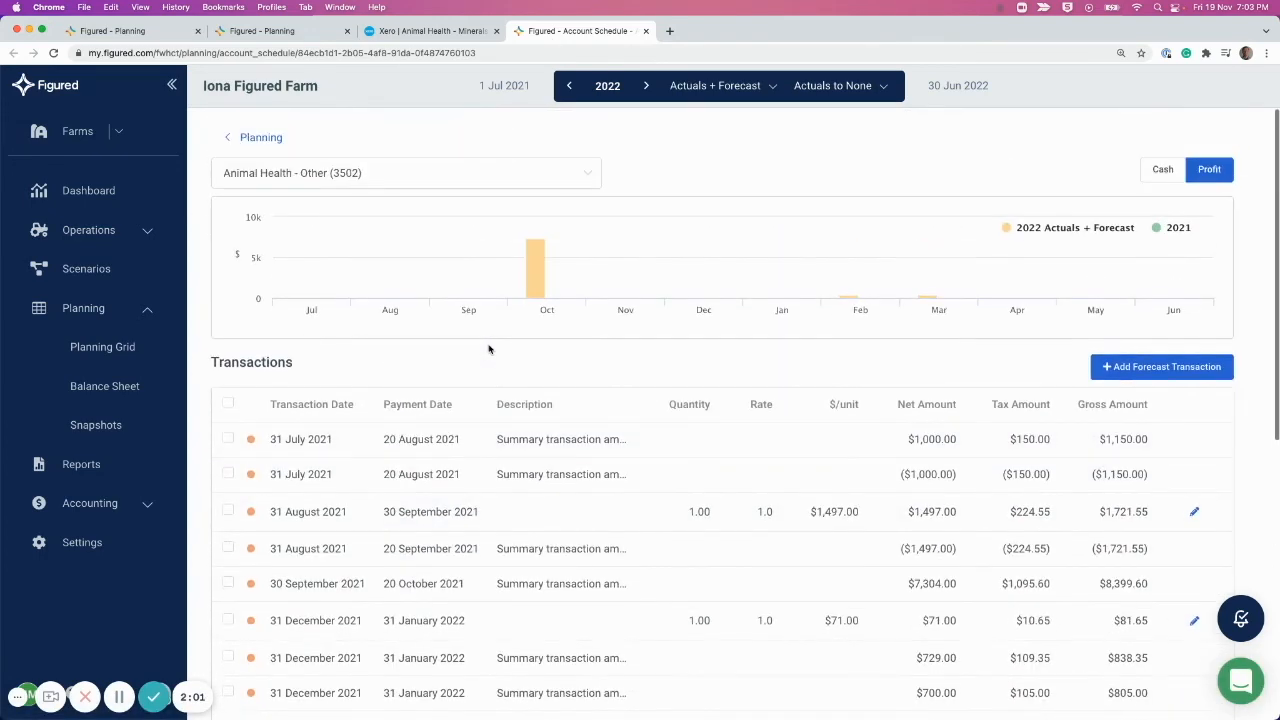
mouse_move(938, 300)
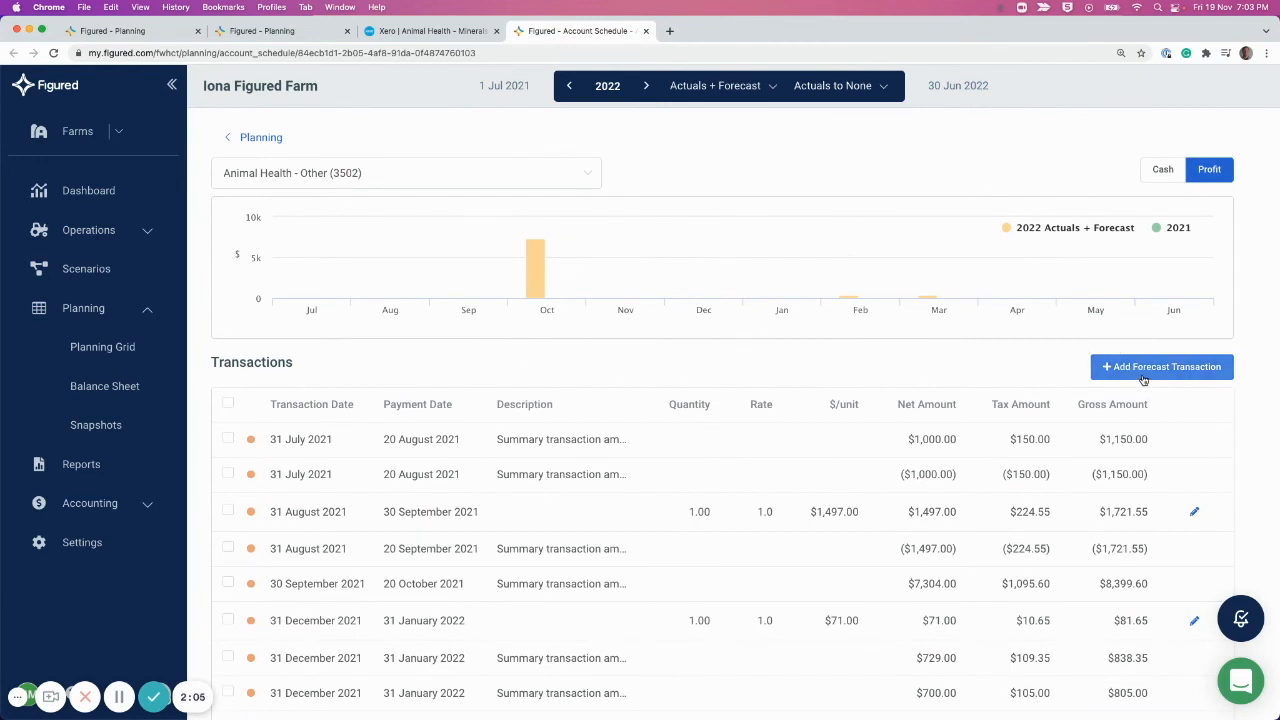
Step: Start a new forecast transaction, look over the Create Forecast Transaction fields, then close it unsaved
click(1160, 366)
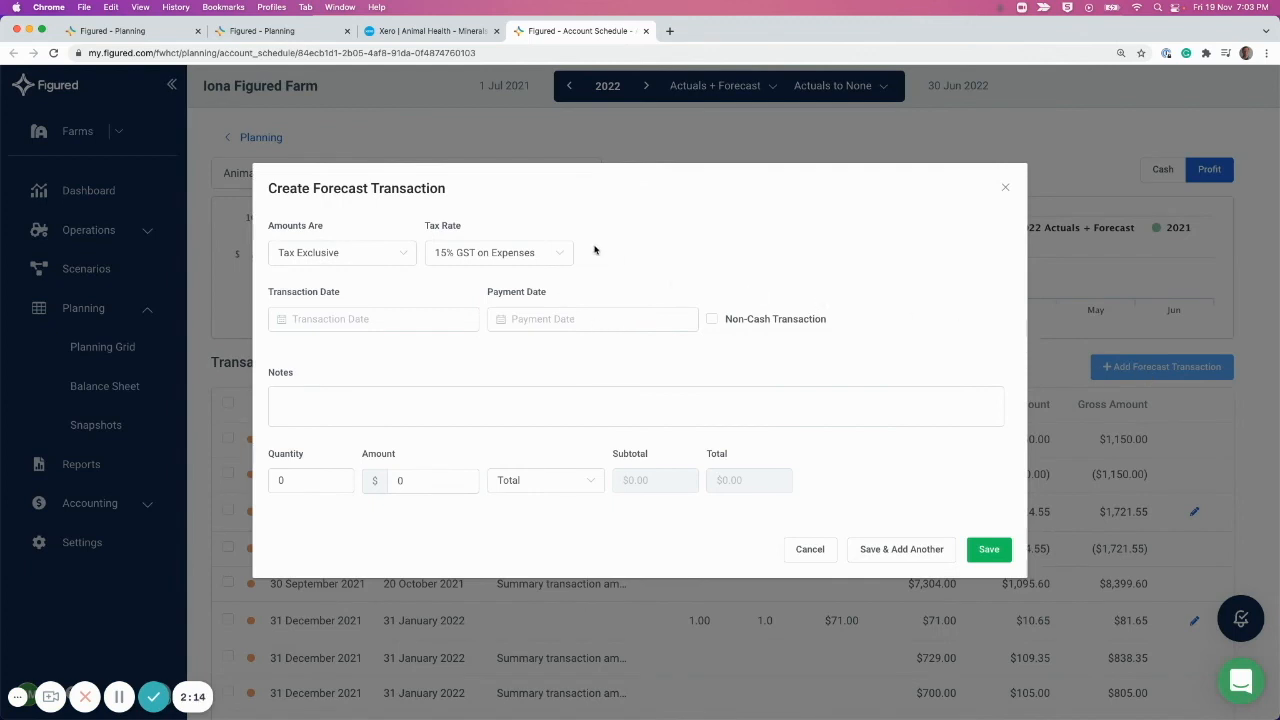
mouse_move(384, 278)
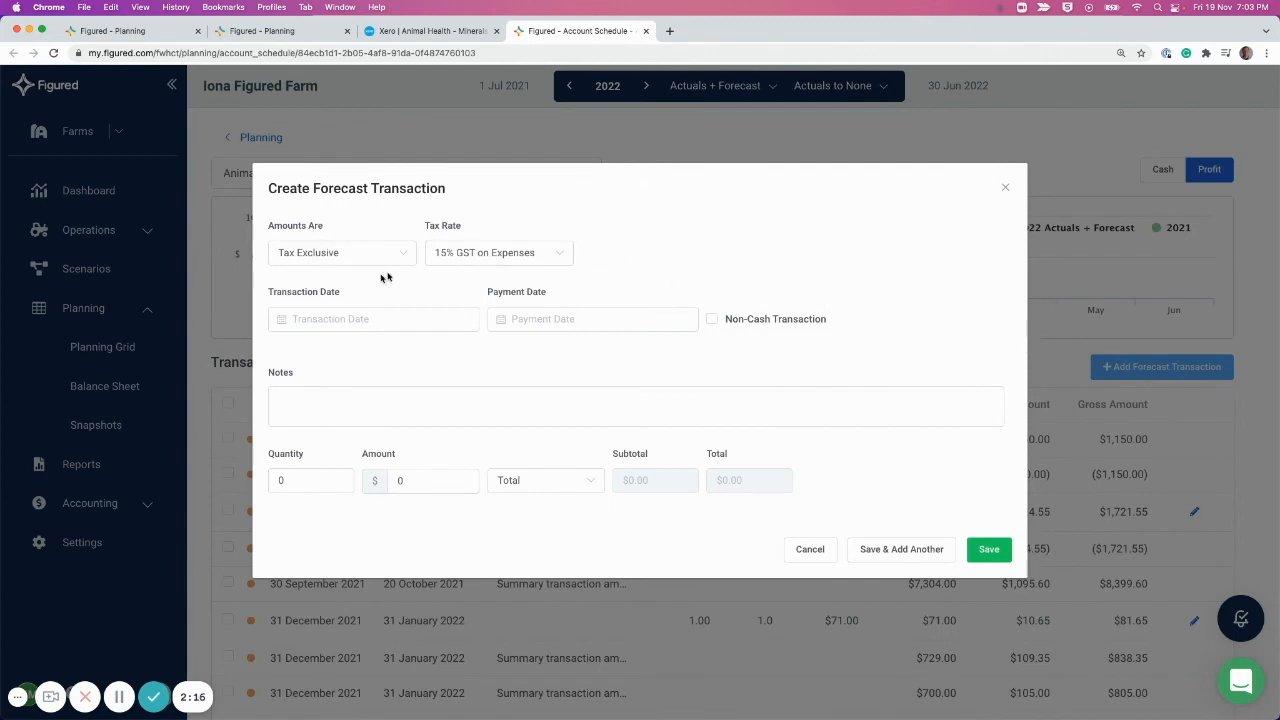
click(592, 320)
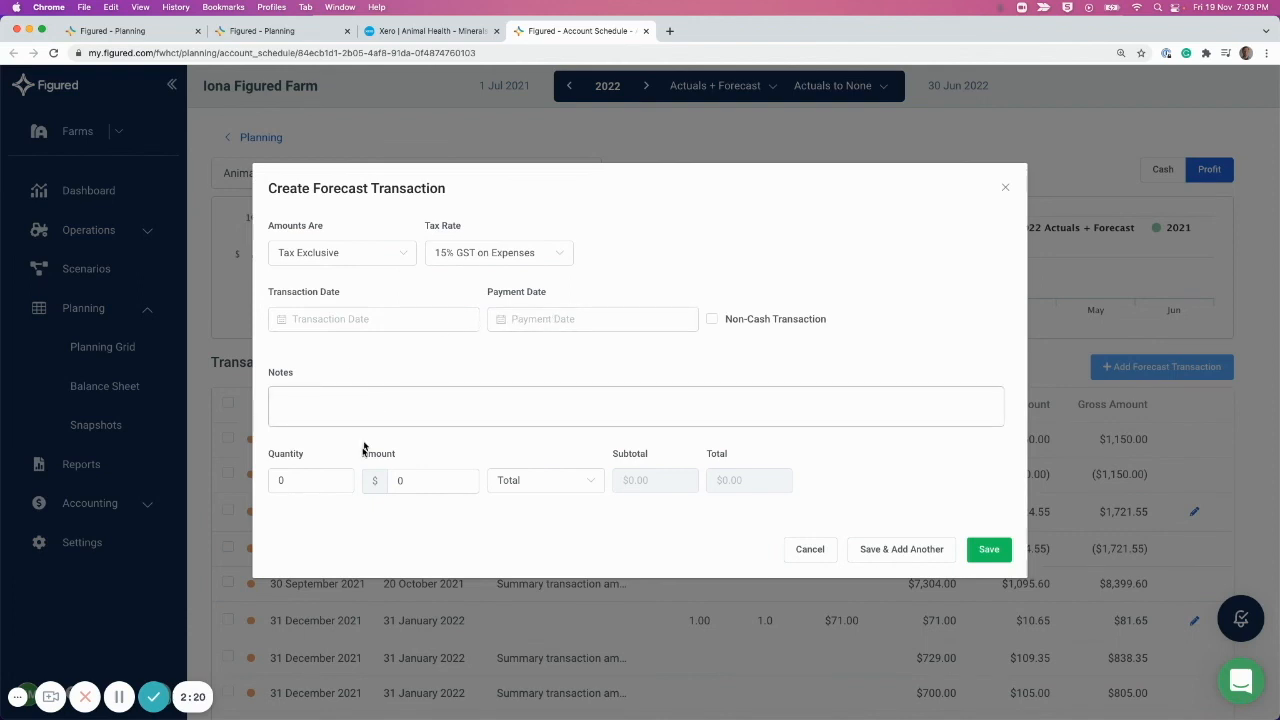
mouse_move(568, 492)
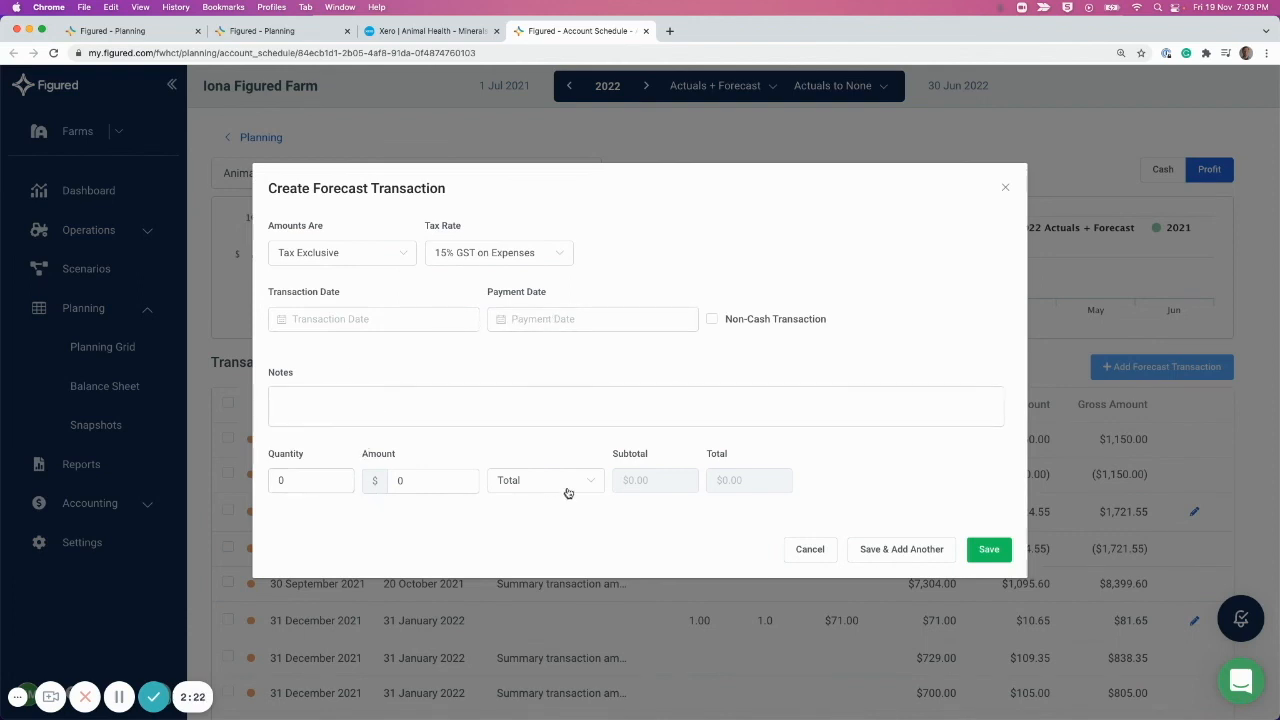
click(544, 480)
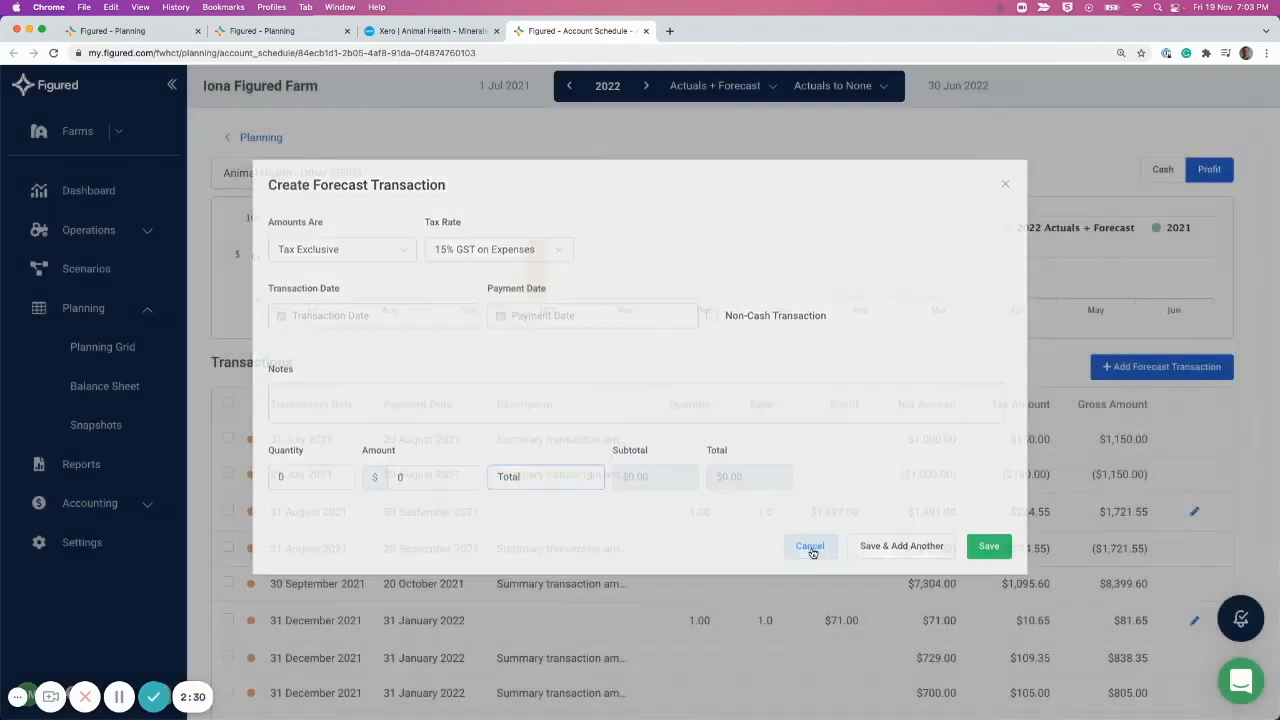
Step: Cancel the new forecast transaction and return to the 2022 planning grid
click(810, 546)
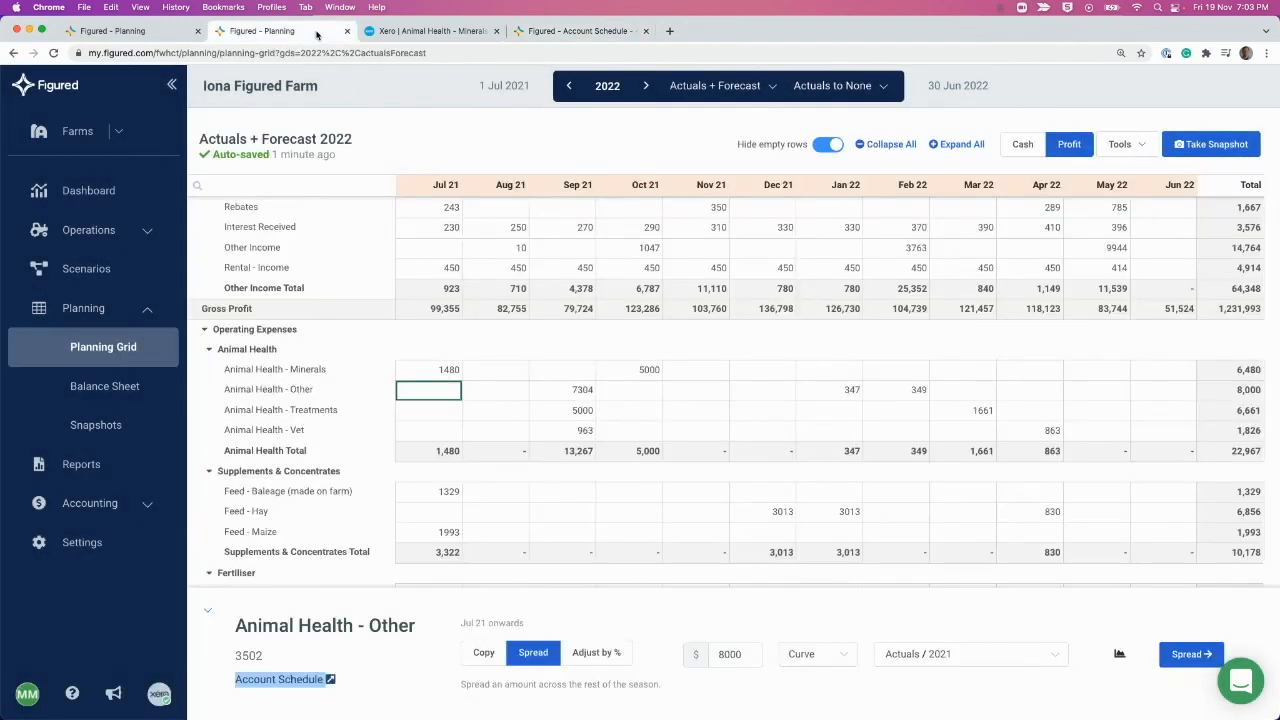
mouse_move(952, 398)
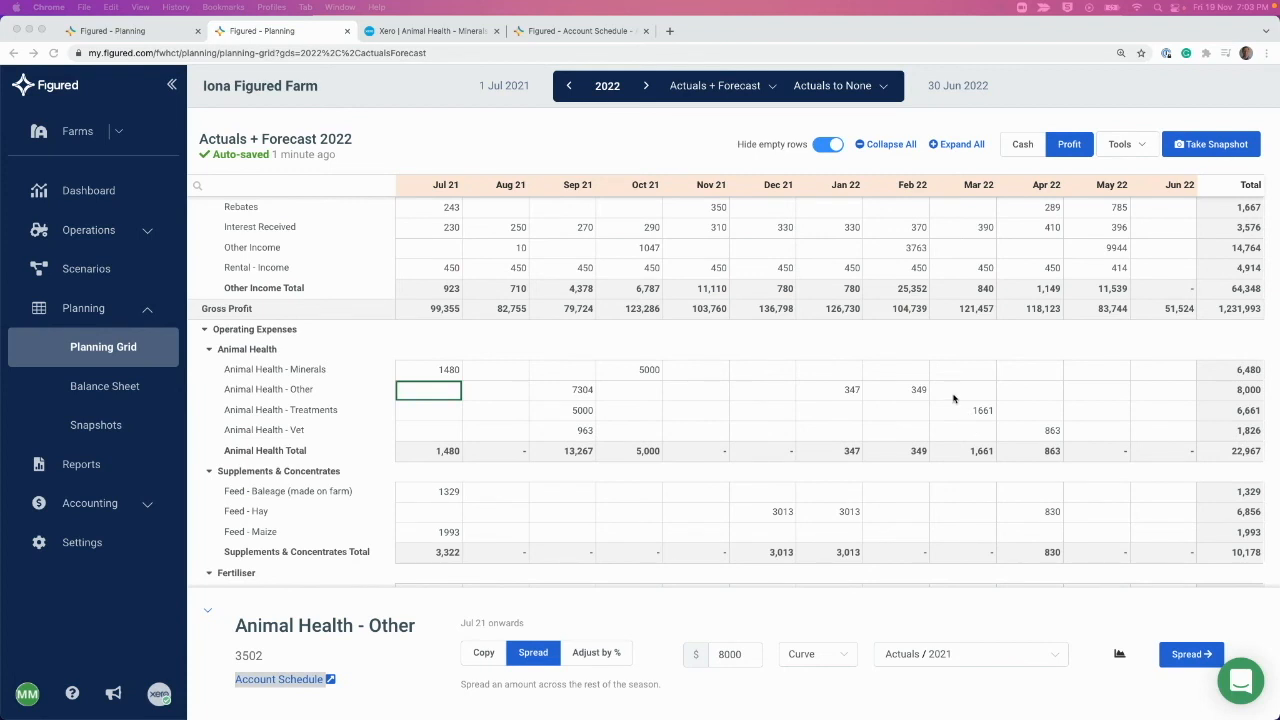